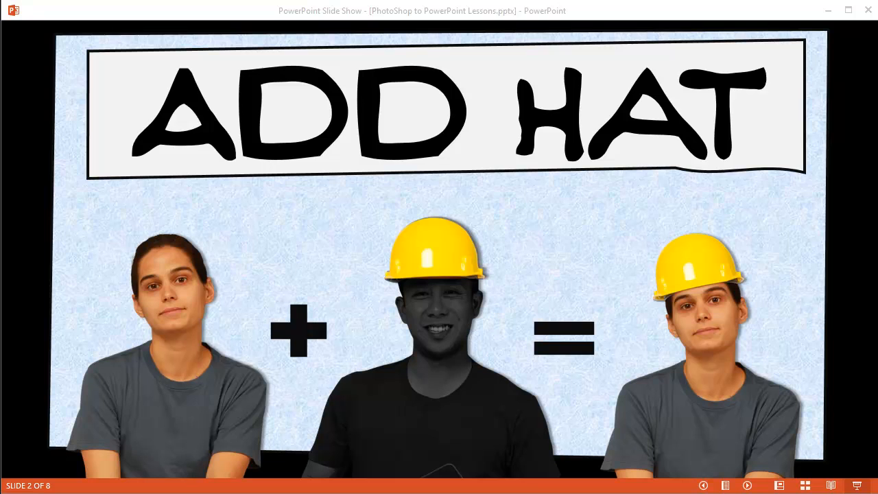
{"action": "mouse_move", "coordinate": [179, 269]}
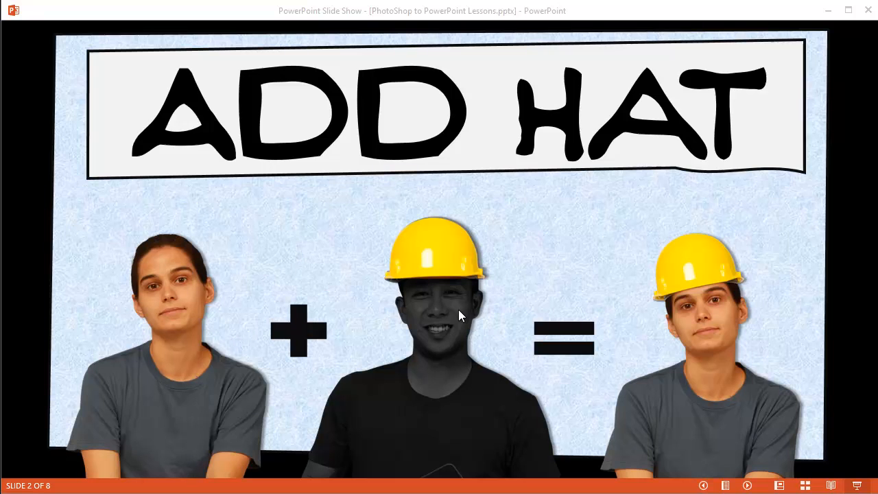
{"action": "mouse_move", "coordinate": [675, 284]}
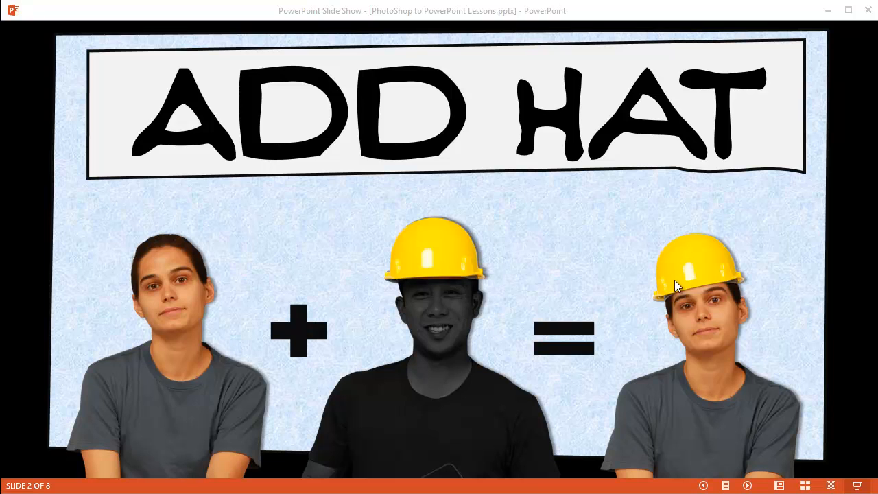
{"action": "mouse_move", "coordinate": [700, 360]}
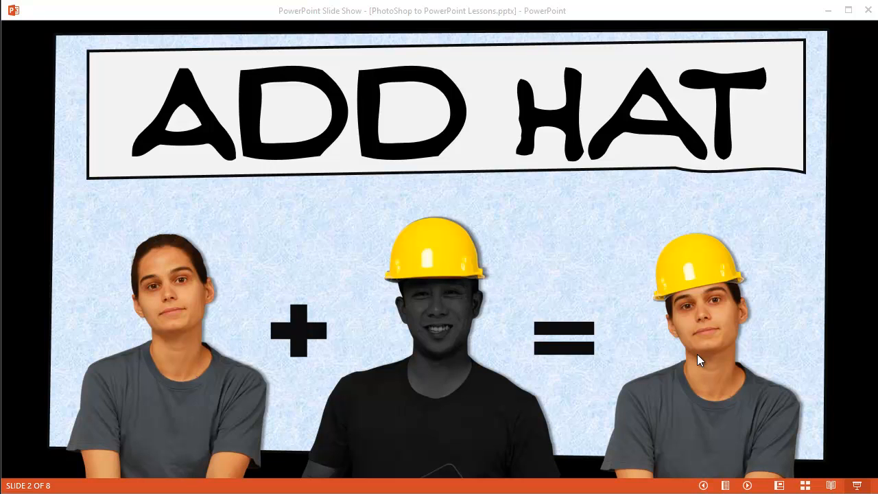
{"action": "mouse_move", "coordinate": [437, 343]}
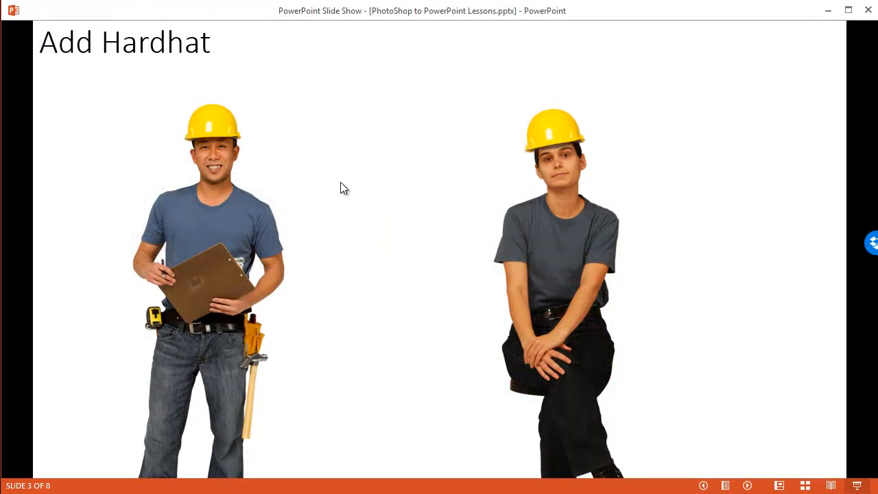
{"action": "mouse_move", "coordinate": [387, 188]}
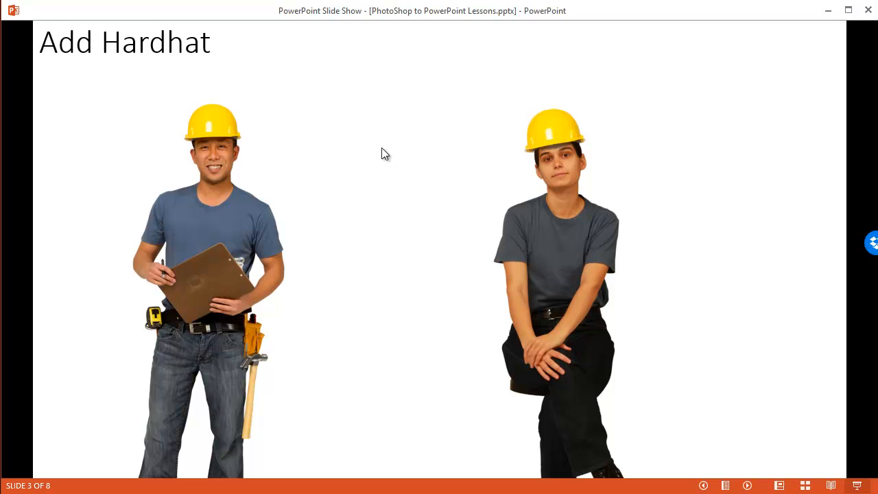
Step: Bring up the slide show's shortcut menu on the Add Hardhat slide
{"action": "right_click", "coordinate": [385, 154]}
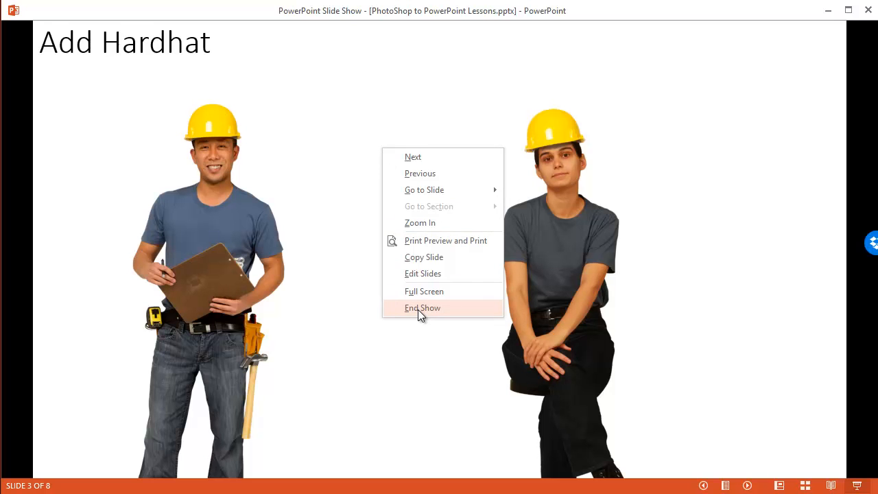
Step: End the show, open the Add Hardhat slide zoomed in, and show the Selection Pane
{"action": "left_click", "coordinate": [423, 308]}
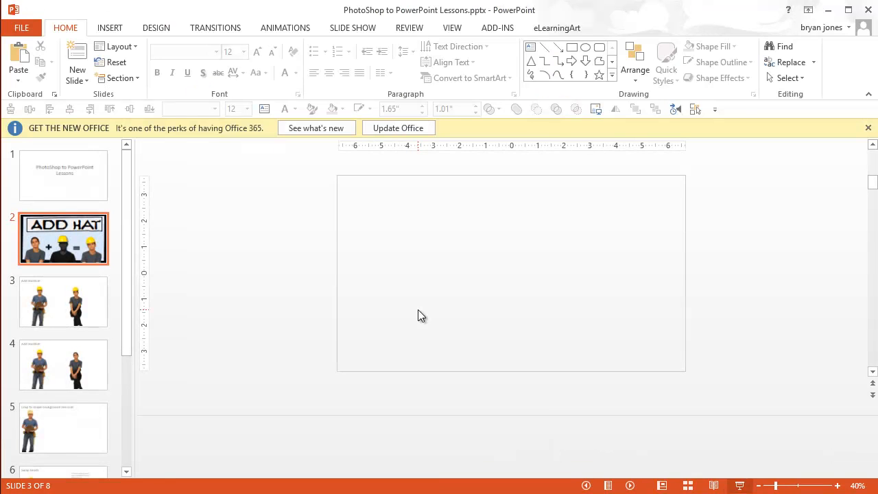
{"action": "left_click", "coordinate": [63, 239]}
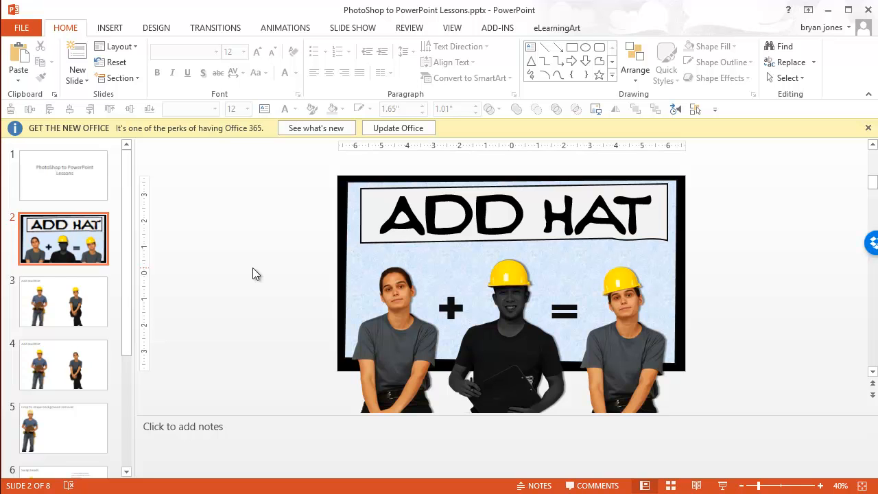
{"action": "left_click", "coordinate": [63, 302]}
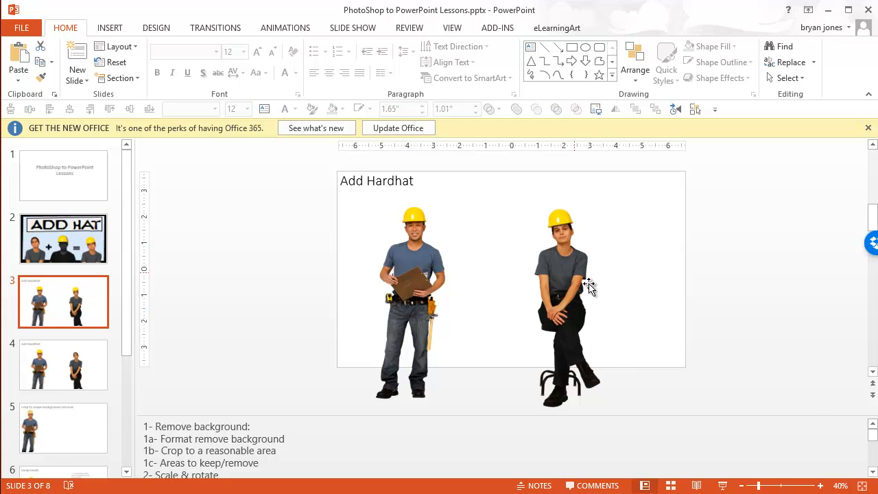
{"action": "left_click", "coordinate": [820, 486]}
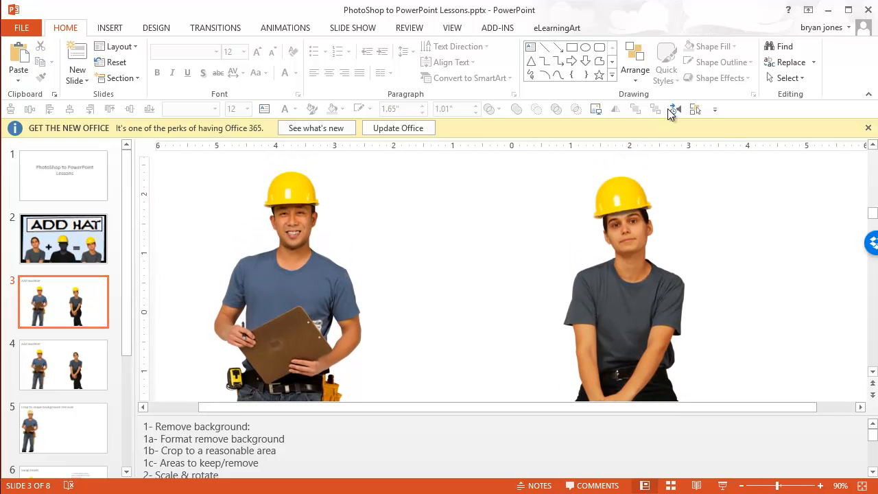
{"action": "left_click", "coordinate": [694, 110]}
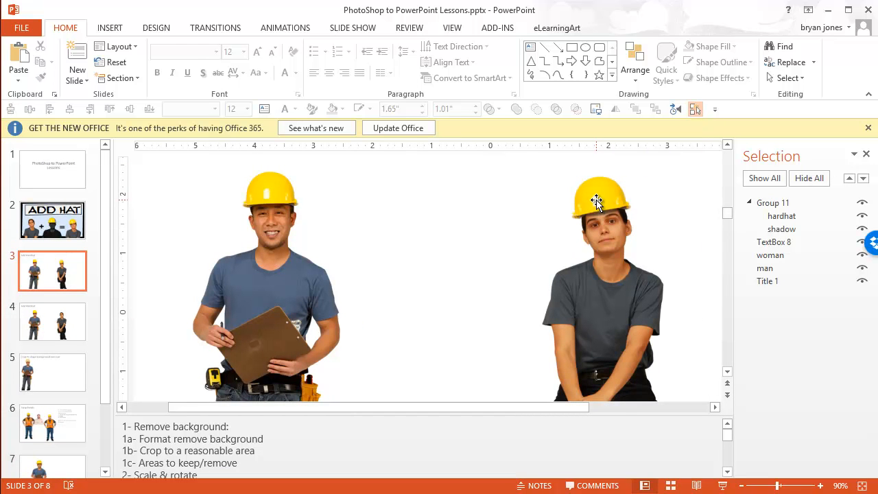
Step: Drag the hard hat group off the woman's head and settle it back in place
{"action": "left_click", "coordinate": [597, 203]}
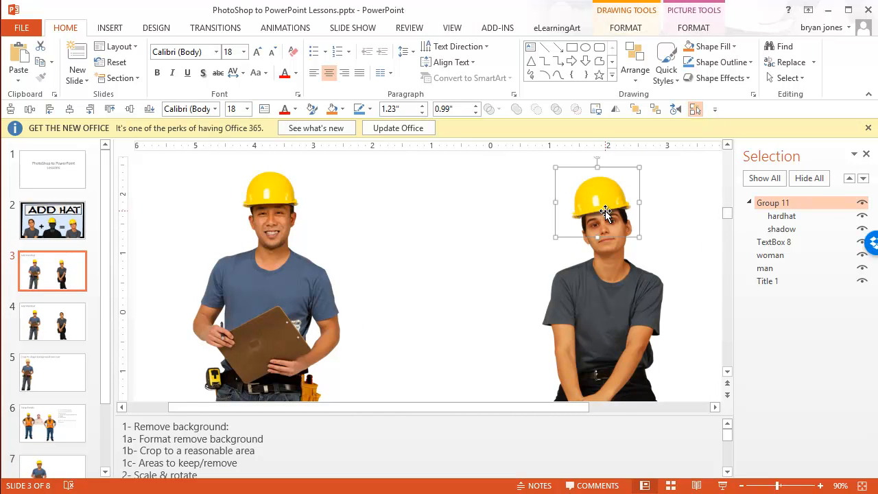
{"action": "left_click_drag", "start_coordinate": [597, 203], "coordinate": [473, 205]}
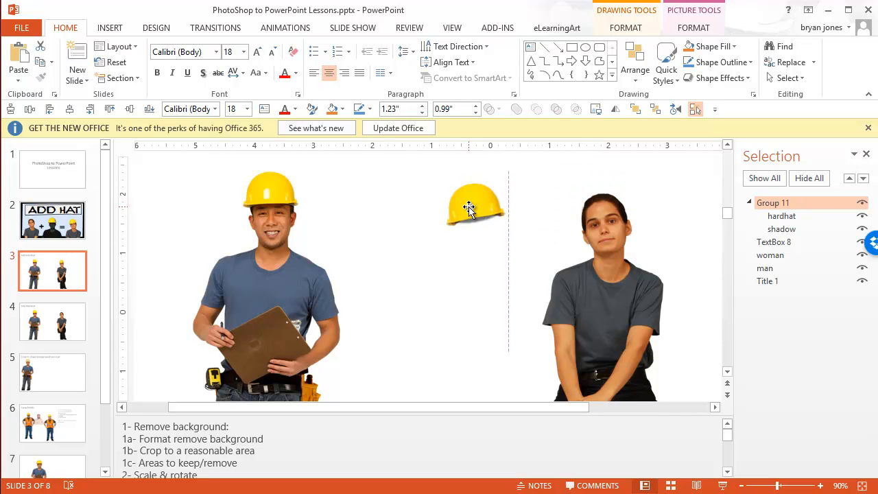
{"action": "left_click", "coordinate": [472, 206]}
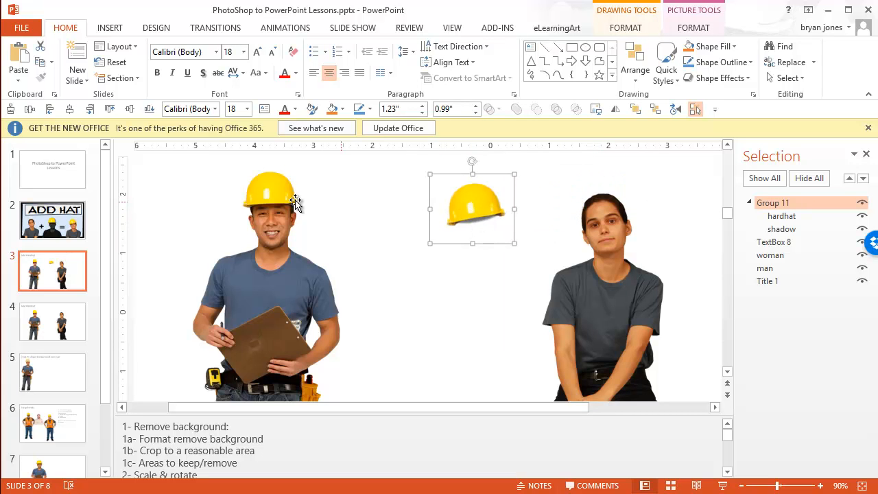
{"action": "left_click_drag", "start_coordinate": [472, 206], "coordinate": [562, 200]}
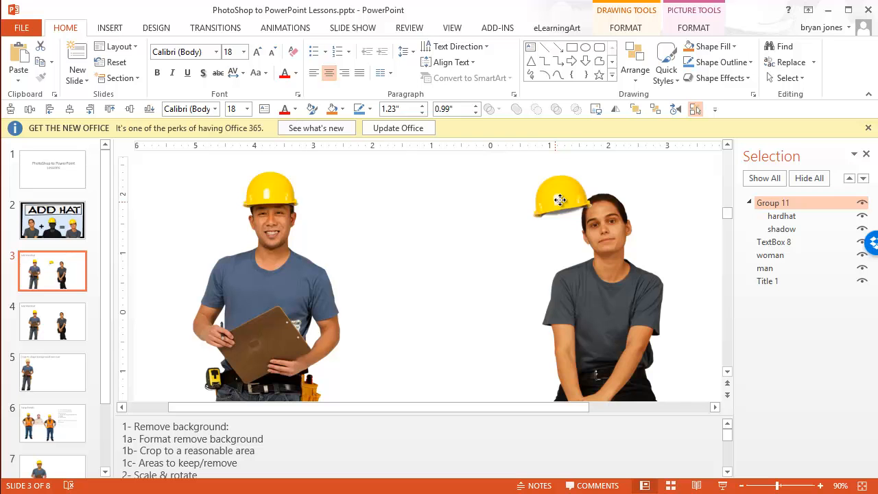
{"action": "left_click_drag", "start_coordinate": [560, 201], "coordinate": [595, 201]}
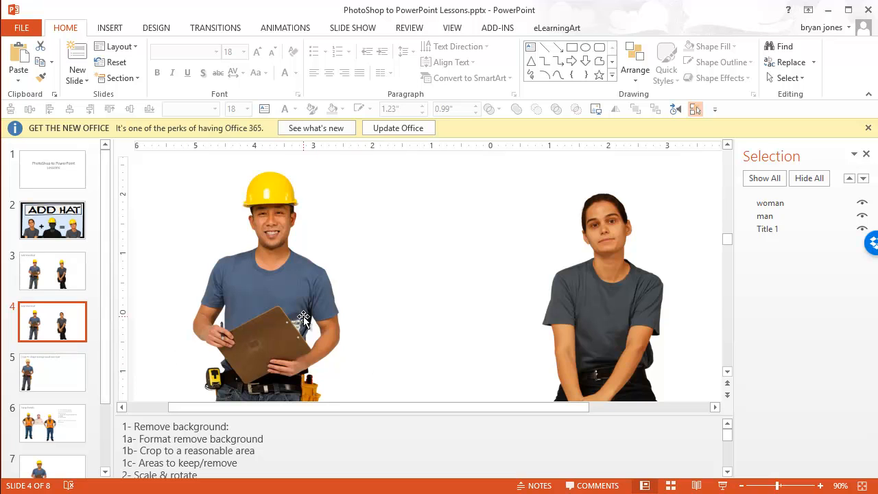
{"action": "mouse_move", "coordinate": [327, 230]}
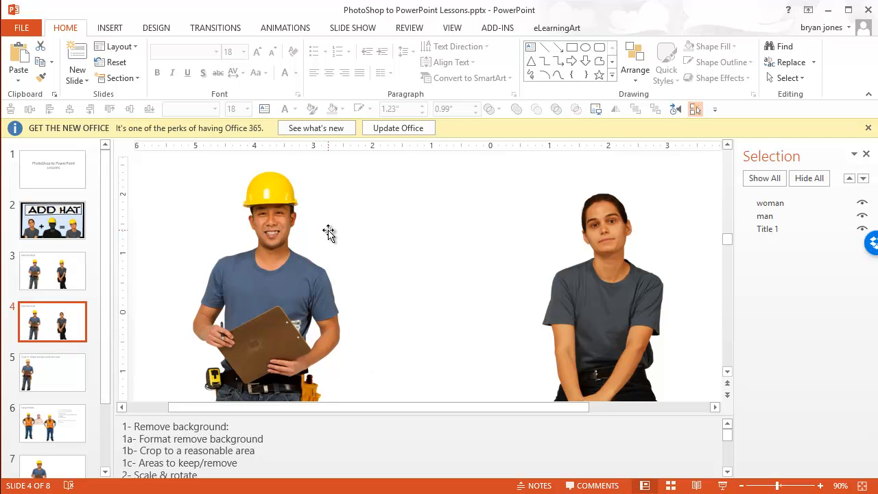
Step: Duplicate the man's photo and mark everything but his hard hat for background removal
{"action": "left_click", "coordinate": [263, 275]}
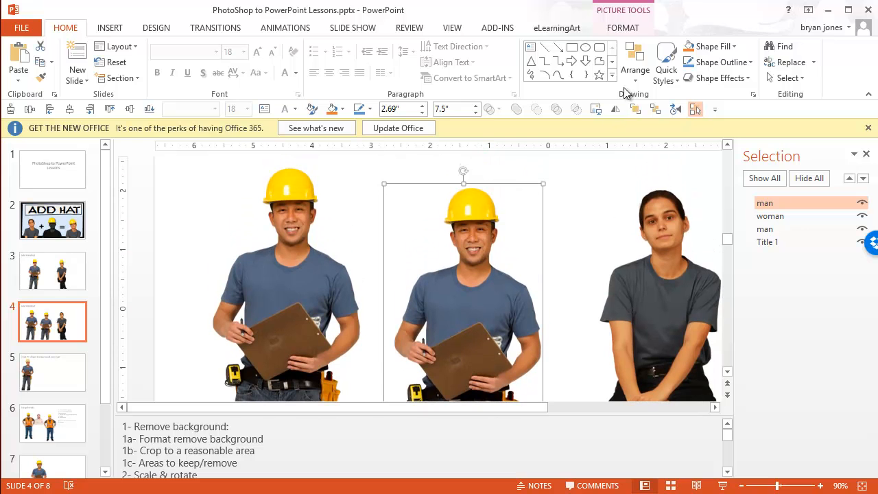
{"action": "left_click", "coordinate": [623, 27]}
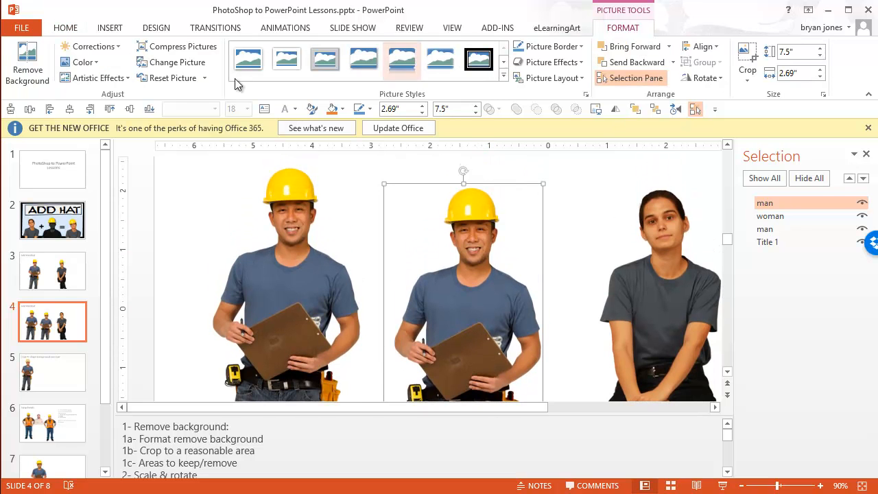
{"action": "left_click", "coordinate": [27, 66]}
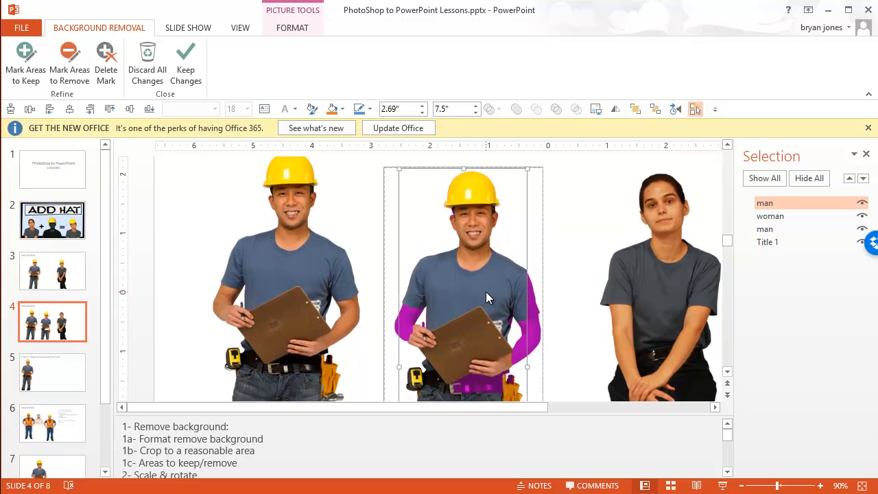
{"action": "scroll", "scroll_direction": "down", "scroll_amount": 3}
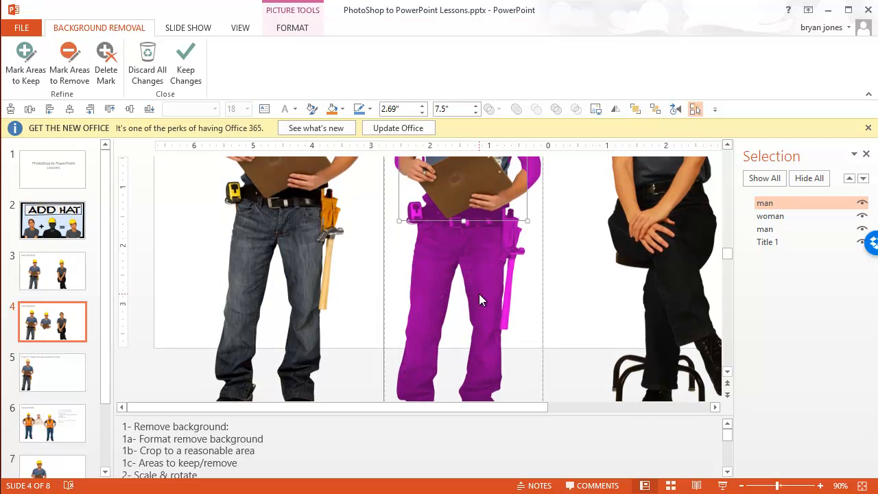
{"action": "scroll", "scroll_direction": "down", "scroll_amount": 3}
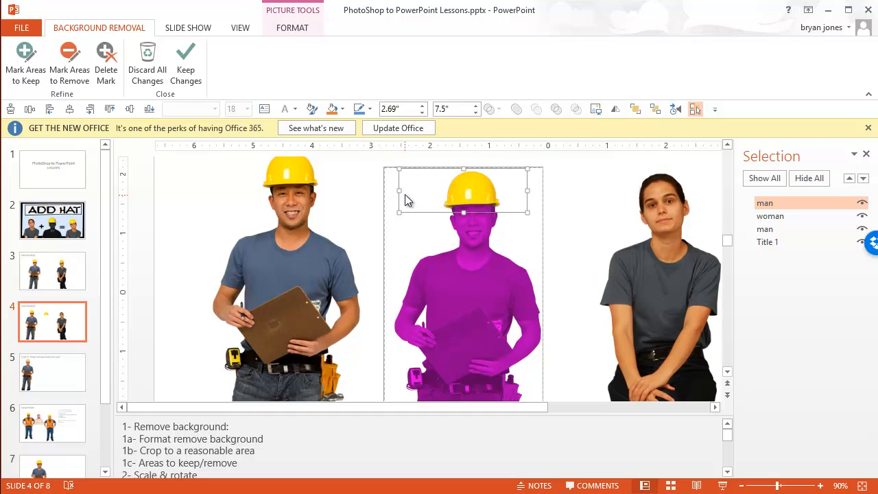
{"action": "mouse_move", "coordinate": [69, 61]}
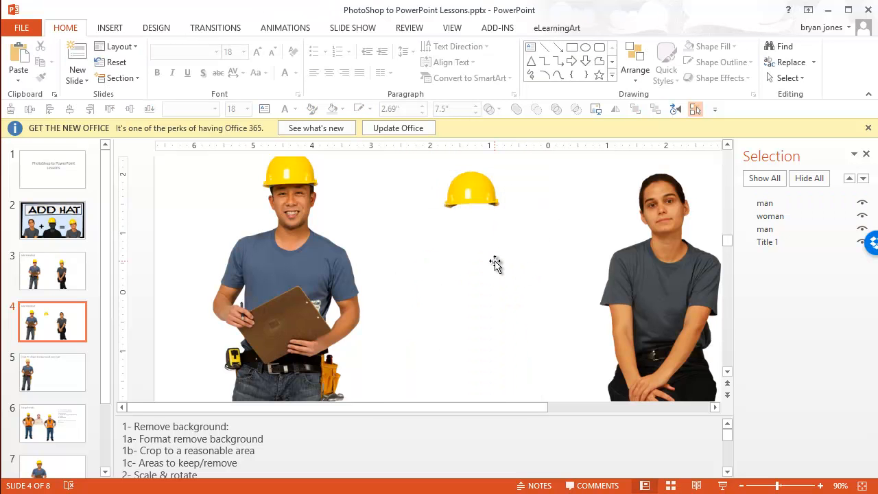
Step: Crop the isolated hard hat picture tightly around the hat
{"action": "left_click", "coordinate": [472, 191]}
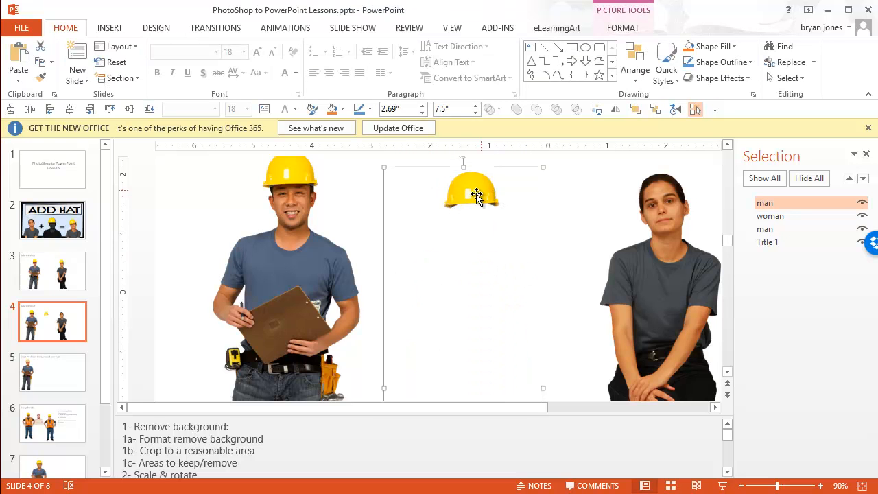
{"action": "left_click", "coordinate": [623, 28]}
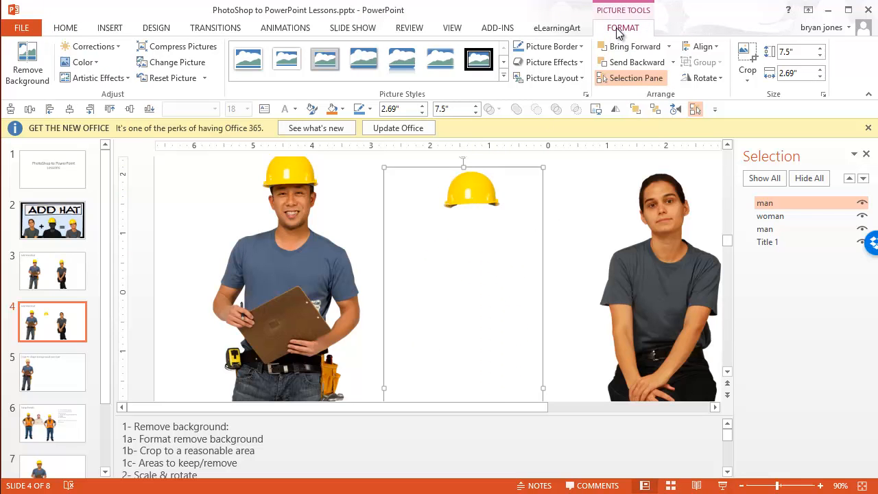
{"action": "left_click", "coordinate": [747, 62]}
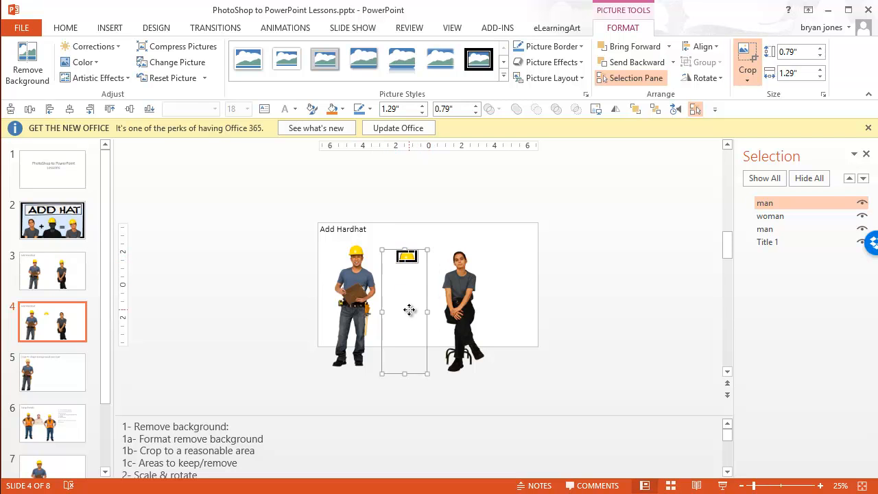
{"action": "left_click", "coordinate": [66, 28]}
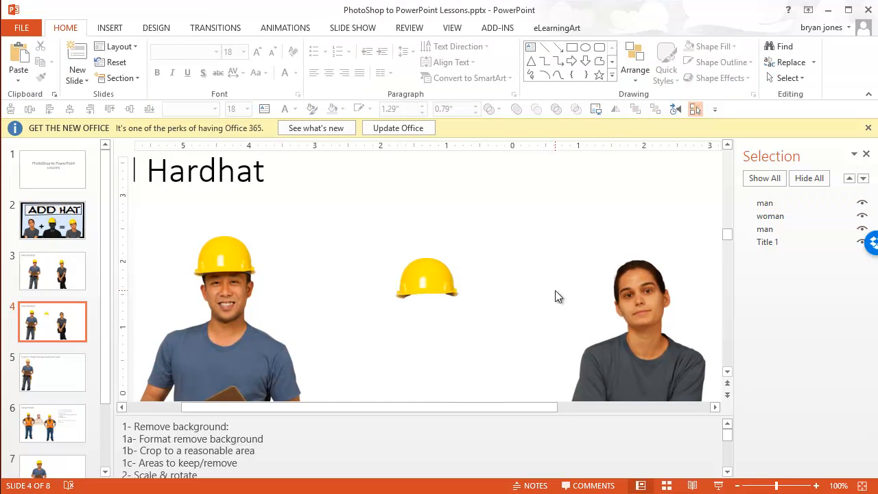
Step: Move the cropped hard hat between the two people and shrink its copy
{"action": "left_click", "coordinate": [428, 278]}
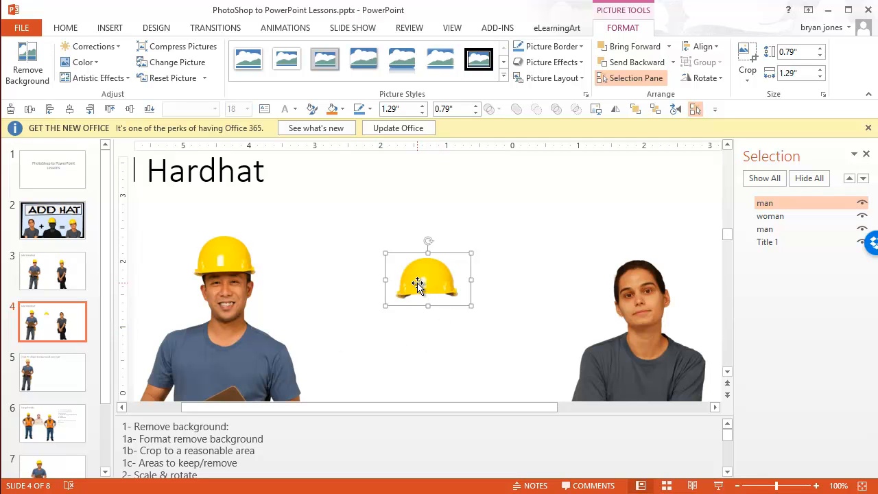
{"action": "left_click_drag", "start_coordinate": [428, 277], "coordinate": [638, 268]}
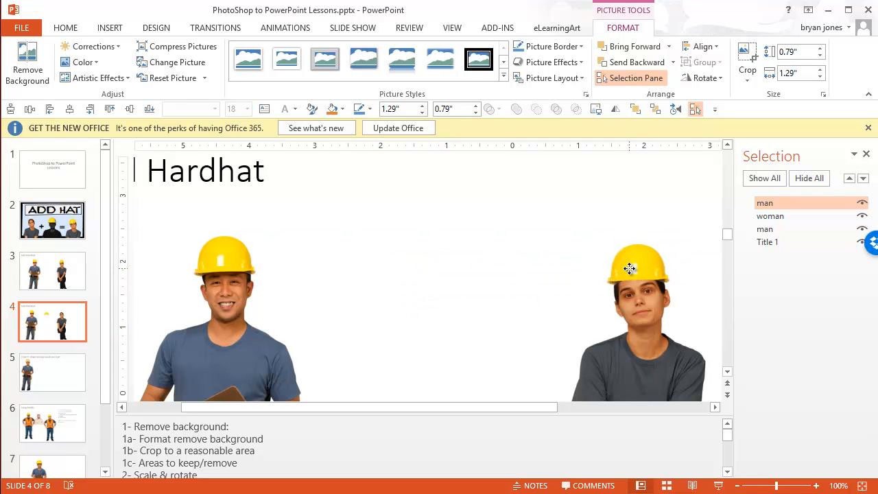
{"action": "left_click_drag", "start_coordinate": [638, 268], "coordinate": [309, 264]}
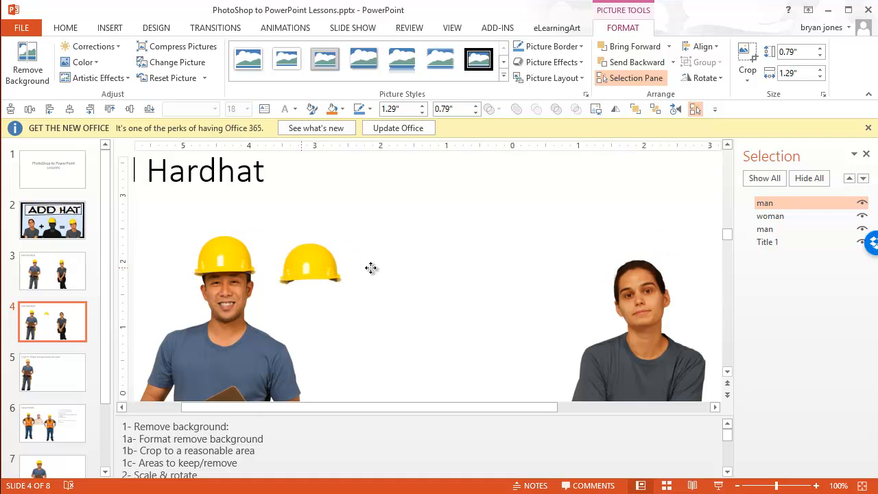
{"action": "left_click_drag", "start_coordinate": [310, 264], "coordinate": [494, 258]}
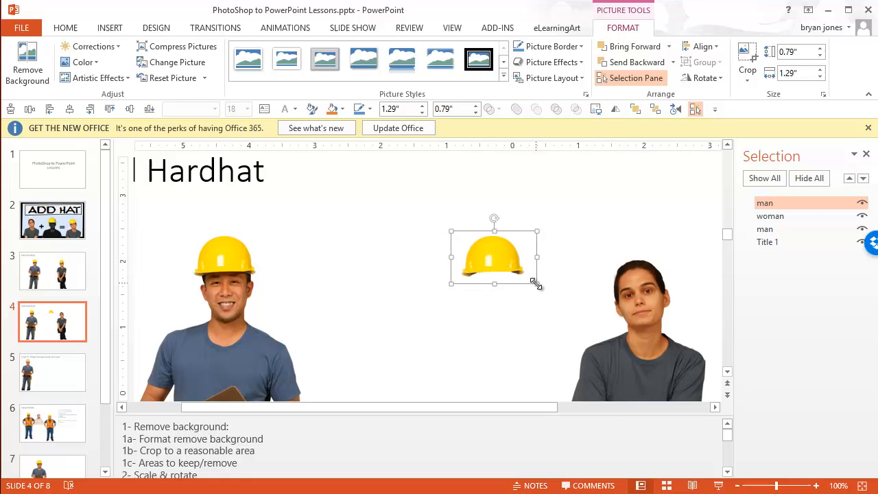
{"action": "left_click_drag", "start_coordinate": [538, 282], "coordinate": [593, 318]}
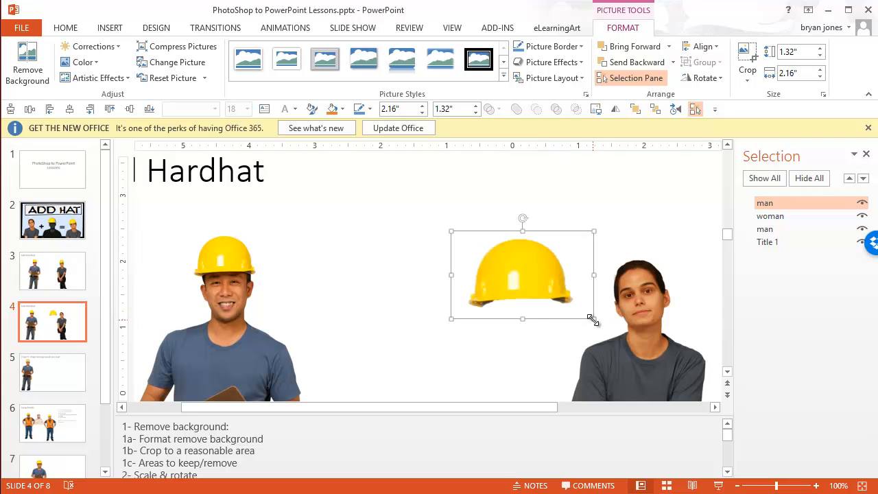
{"action": "left_click_drag", "start_coordinate": [593, 318], "coordinate": [538, 282]}
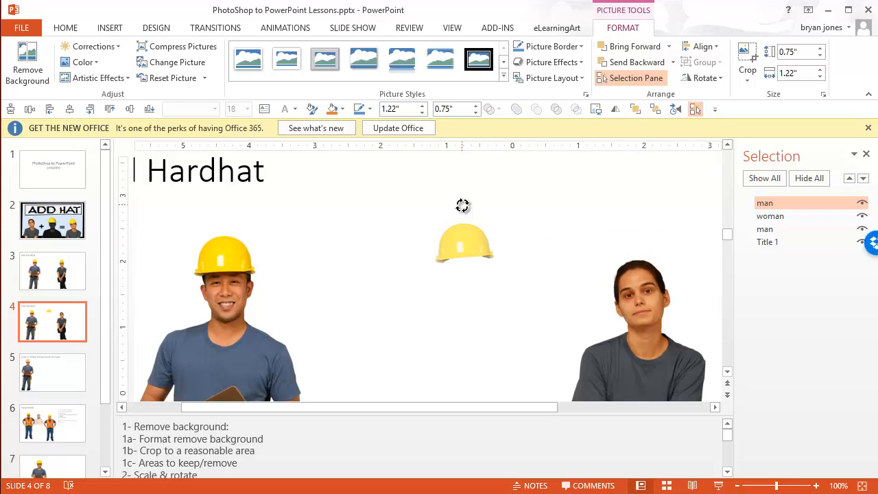
Step: Fit the smaller hat onto the woman's head with a slight tilt
{"action": "left_click_drag", "start_coordinate": [464, 244], "coordinate": [631, 255]}
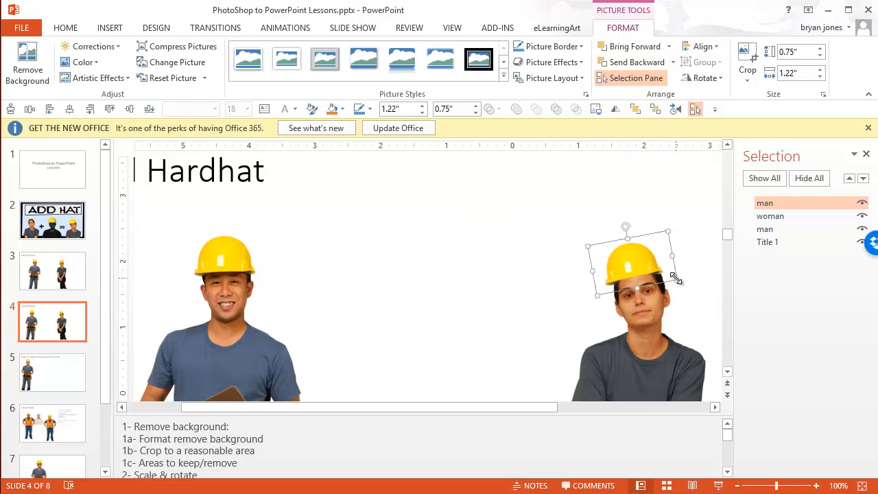
{"action": "left_click_drag", "start_coordinate": [634, 264], "coordinate": [634, 272]}
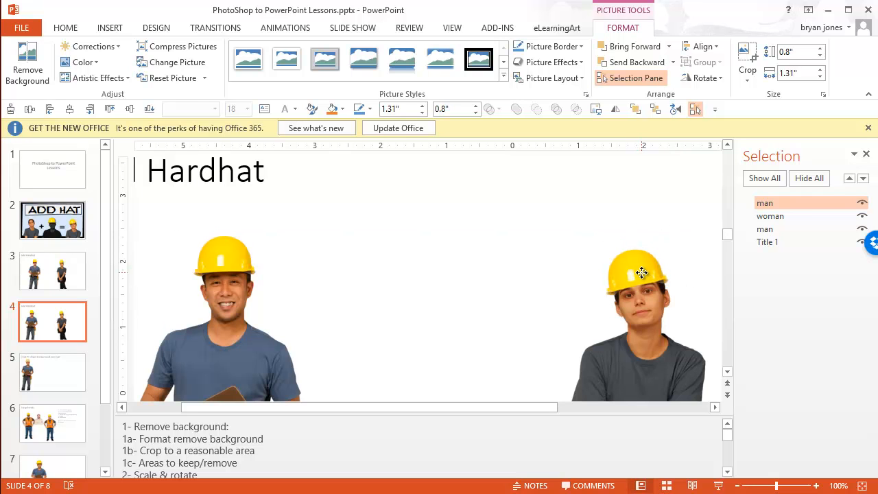
{"action": "left_click", "coordinate": [638, 273]}
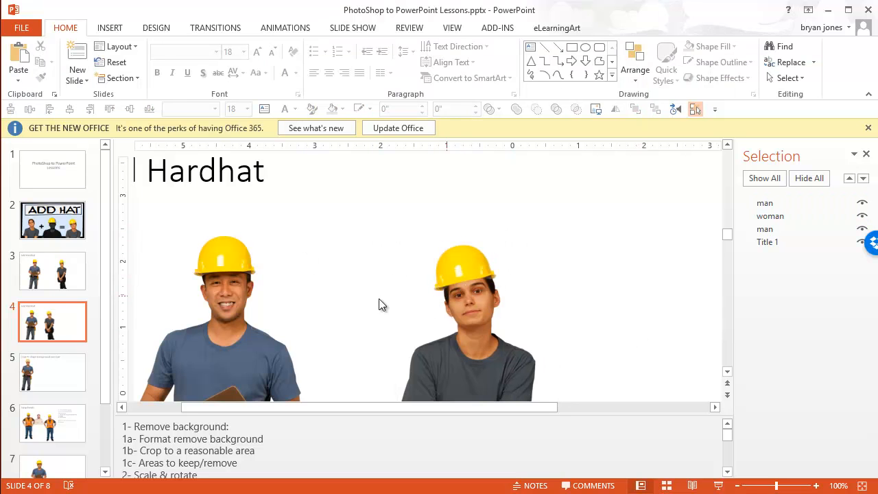
{"action": "mouse_move", "coordinate": [421, 287]}
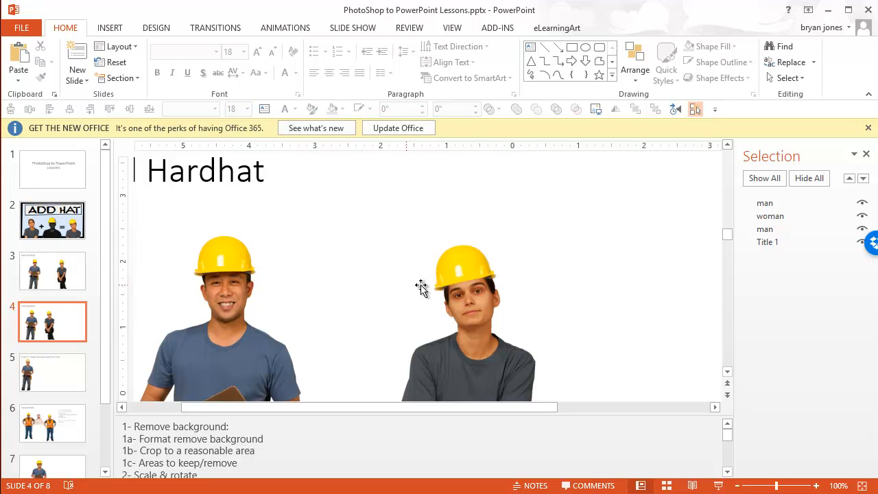
Step: Draw a thin oval from the Shapes gallery above the woman's head
{"action": "left_click", "coordinate": [467, 263]}
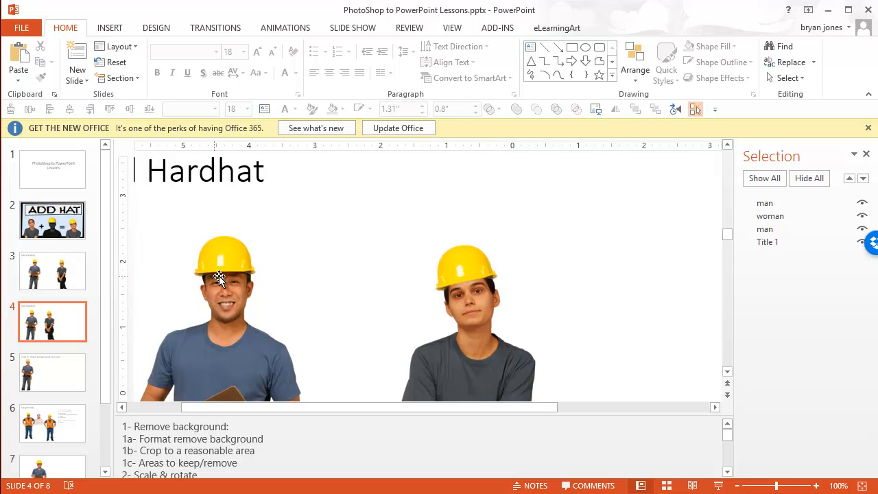
{"action": "mouse_move", "coordinate": [232, 277]}
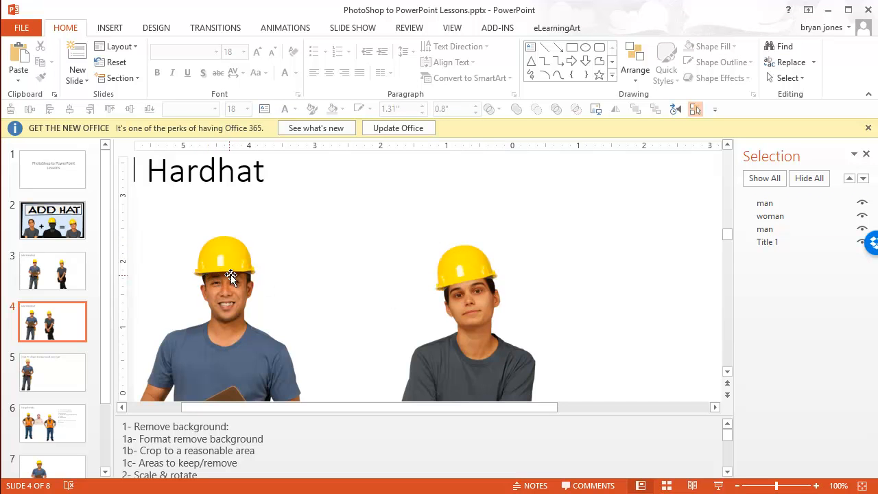
{"action": "mouse_move", "coordinate": [302, 287]}
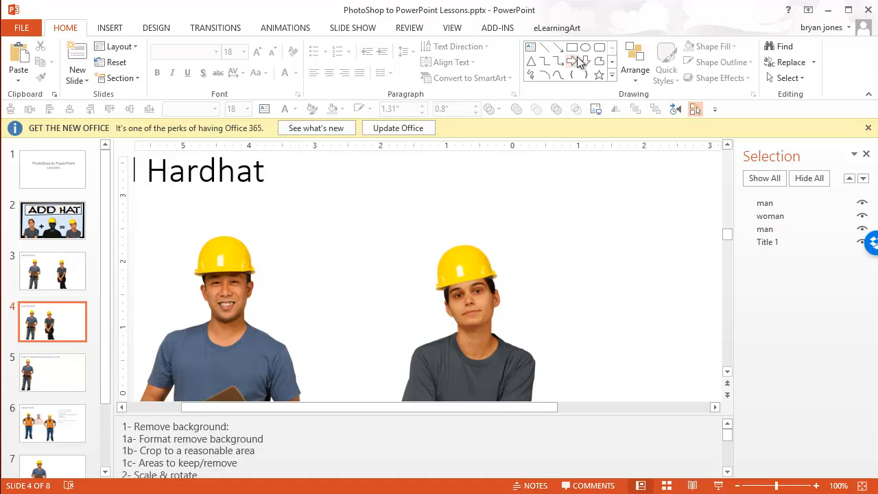
{"action": "left_click", "coordinate": [584, 46]}
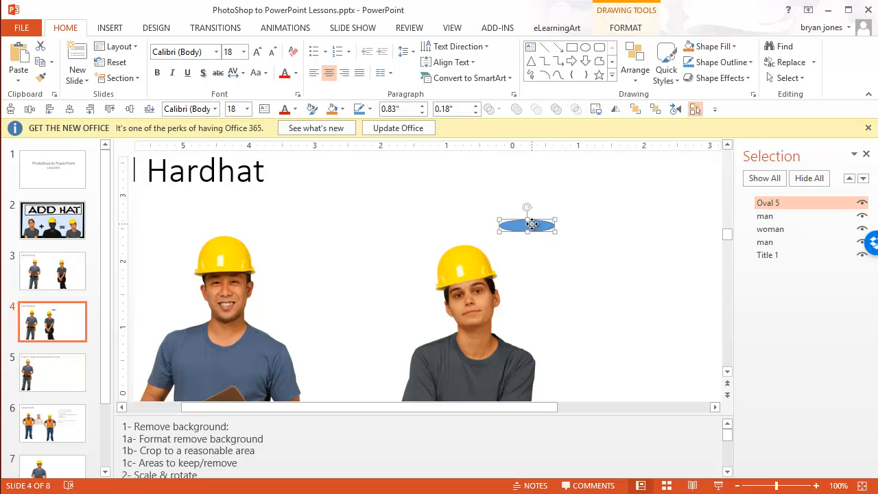
Step: Give the oval a gradient fill in Format Shape and select its gradient stops
{"action": "right_click", "coordinate": [527, 225]}
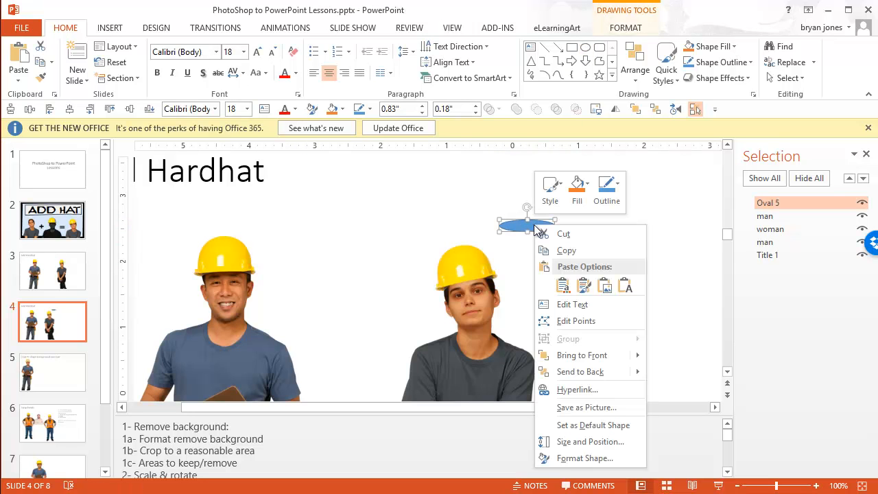
{"action": "left_click", "coordinate": [584, 458]}
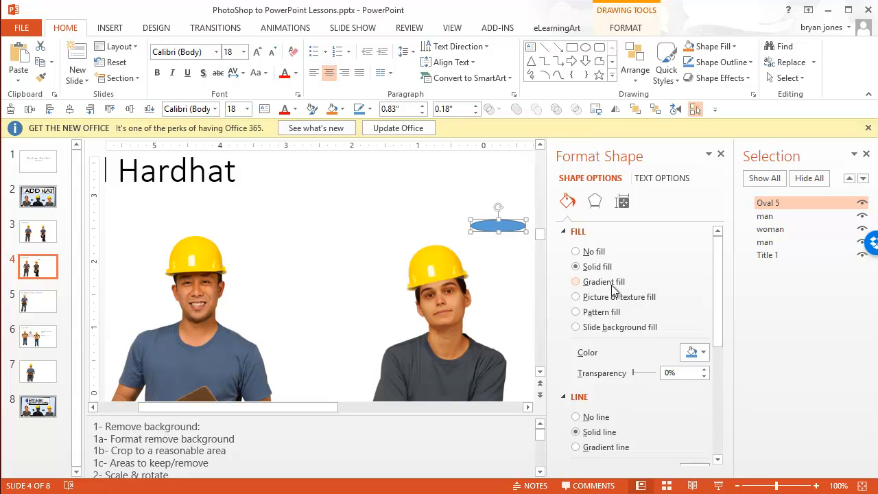
{"action": "left_click", "coordinate": [576, 282]}
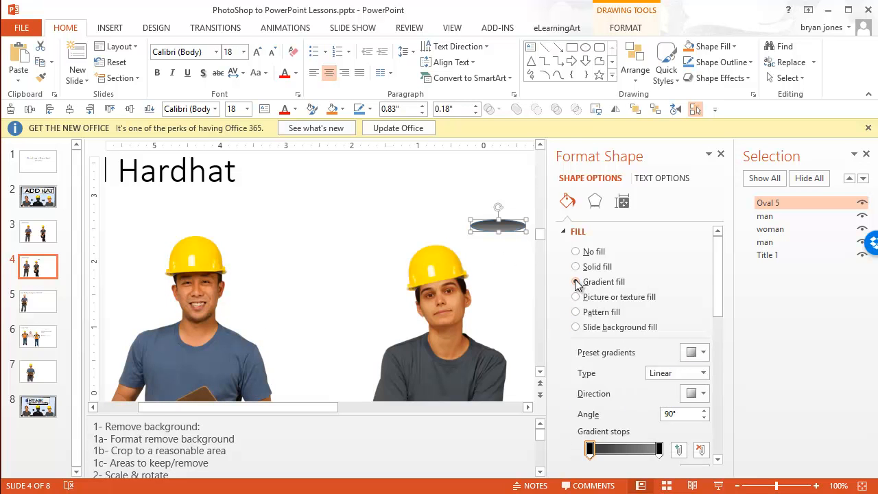
{"action": "left_click", "coordinate": [576, 281]}
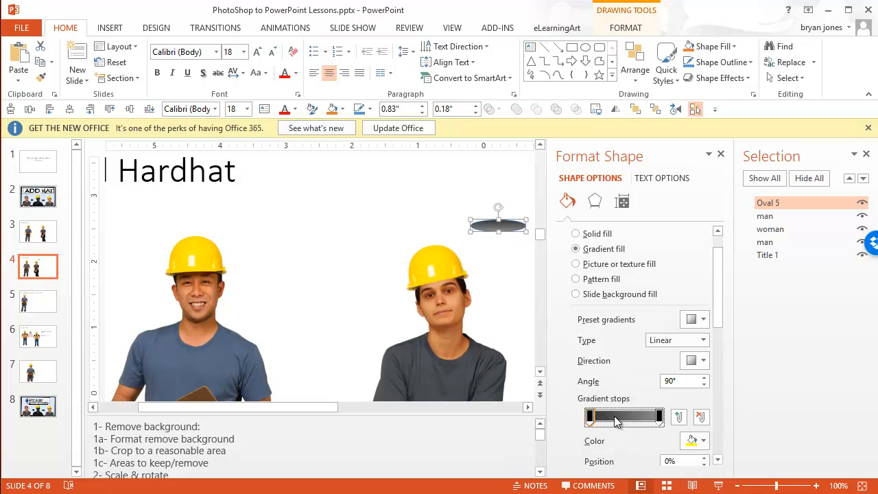
{"action": "left_click", "coordinate": [704, 440]}
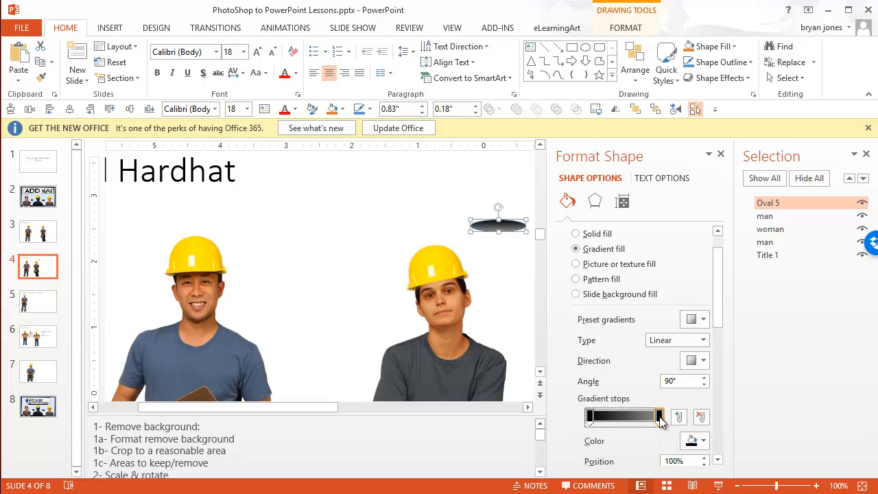
{"action": "left_click", "coordinate": [706, 440]}
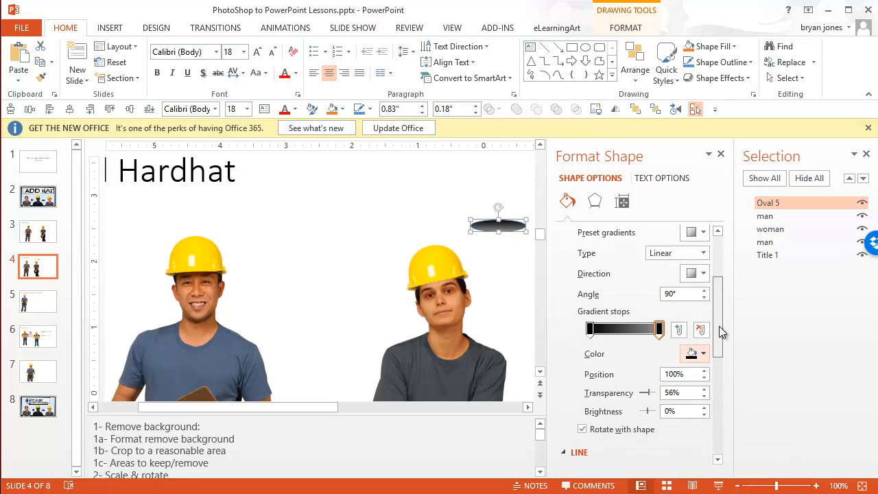
Step: Darken the gradient stop's colour and brightness and review direction presets
{"action": "left_click", "coordinate": [702, 293]}
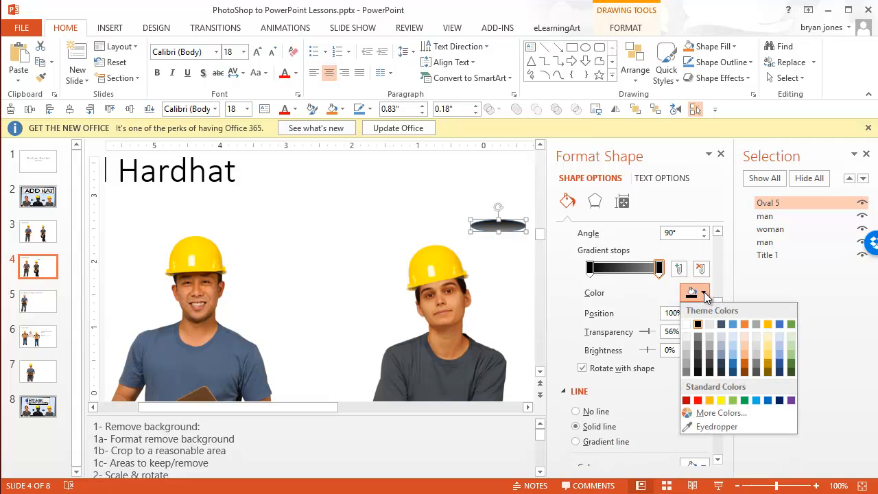
{"action": "mouse_move", "coordinate": [698, 341]}
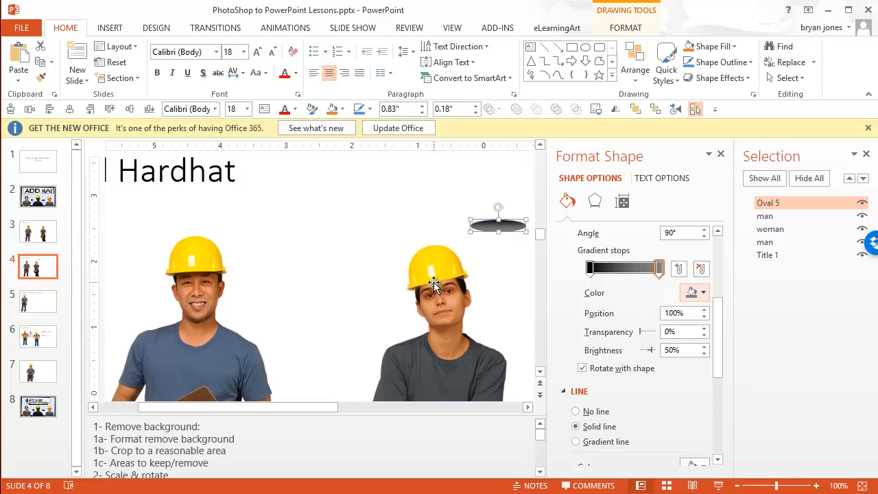
{"action": "left_click", "coordinate": [705, 292]}
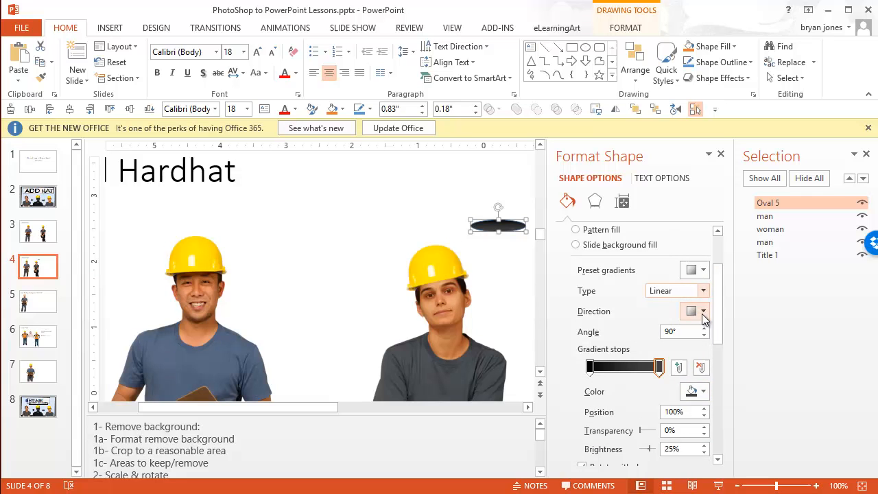
{"action": "left_click", "coordinate": [693, 311]}
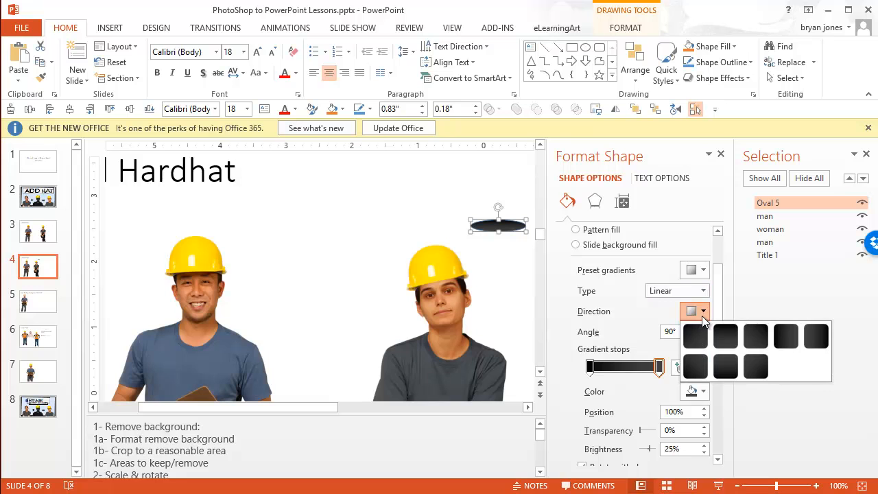
{"action": "mouse_move", "coordinate": [754, 365]}
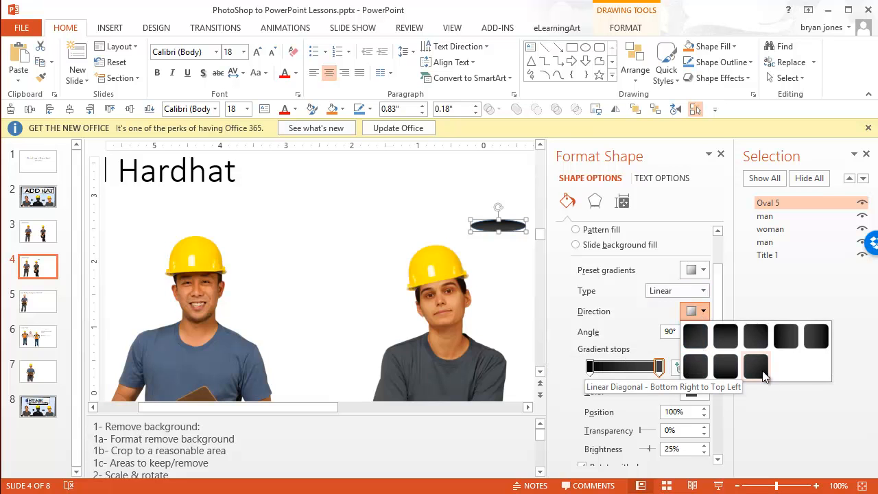
{"action": "mouse_move", "coordinate": [725, 365]}
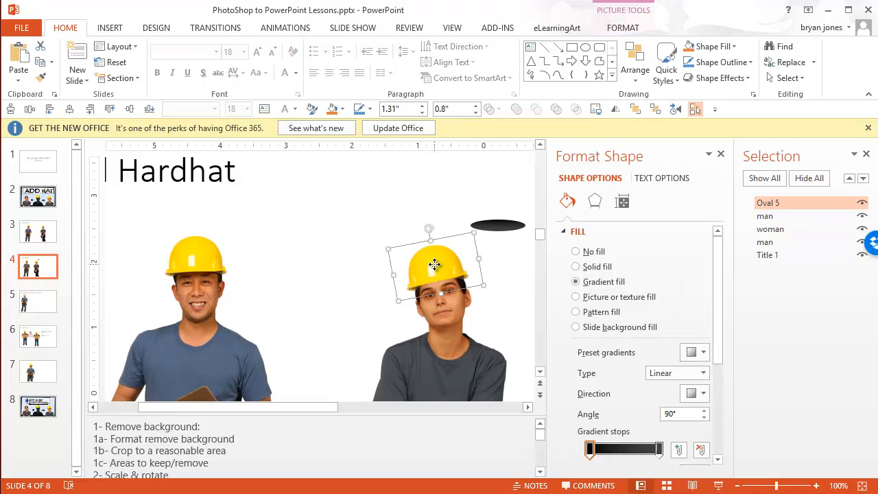
Step: Bring the hat in front and tuck the oval under the woman's hat brim
{"action": "right_click", "coordinate": [436, 274]}
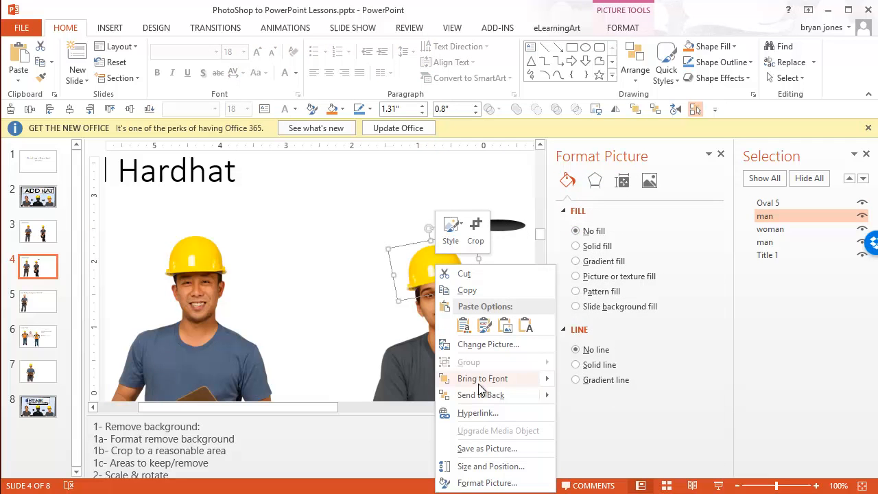
{"action": "left_click", "coordinate": [483, 379]}
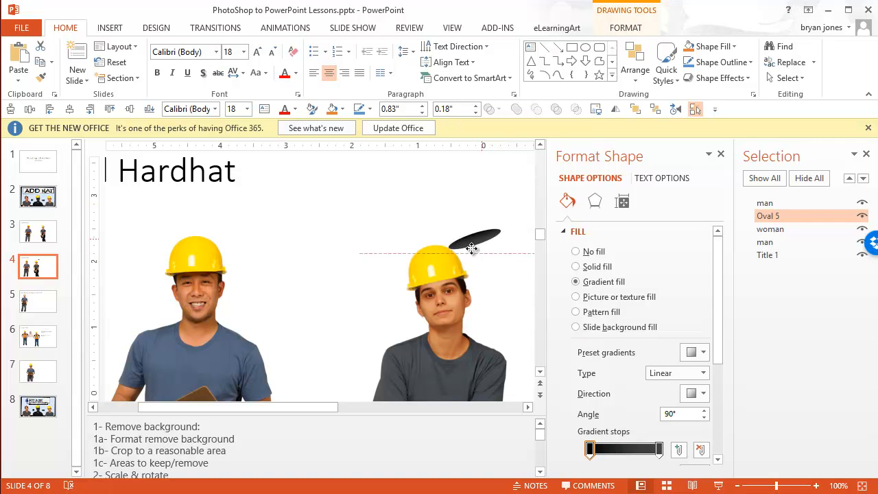
{"action": "left_click_drag", "start_coordinate": [475, 238], "coordinate": [446, 280]}
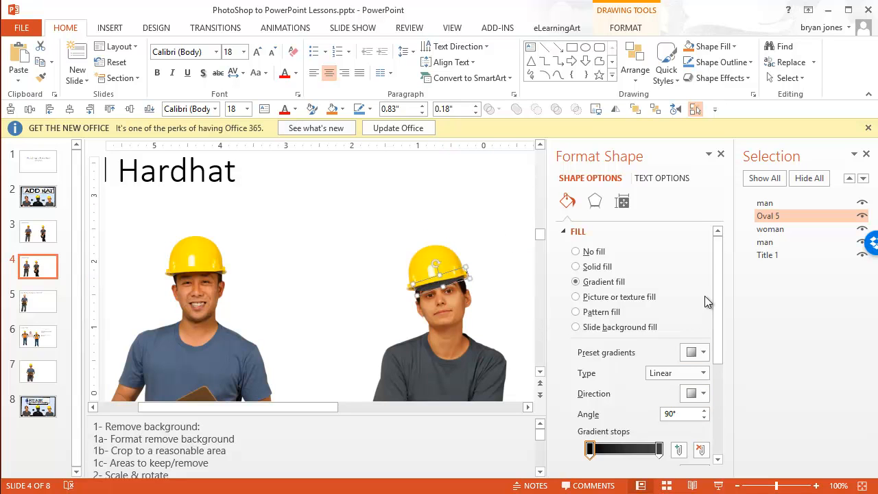
Step: Raise the first gradient stop's transparency to about 54%
{"action": "scroll", "scroll_direction": "down", "scroll_amount": 3}
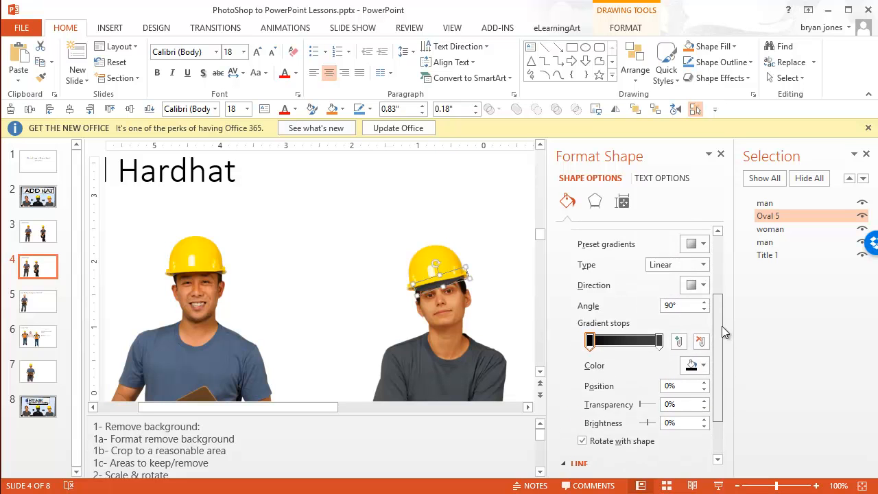
{"action": "scroll", "scroll_direction": "down", "scroll_amount": 3}
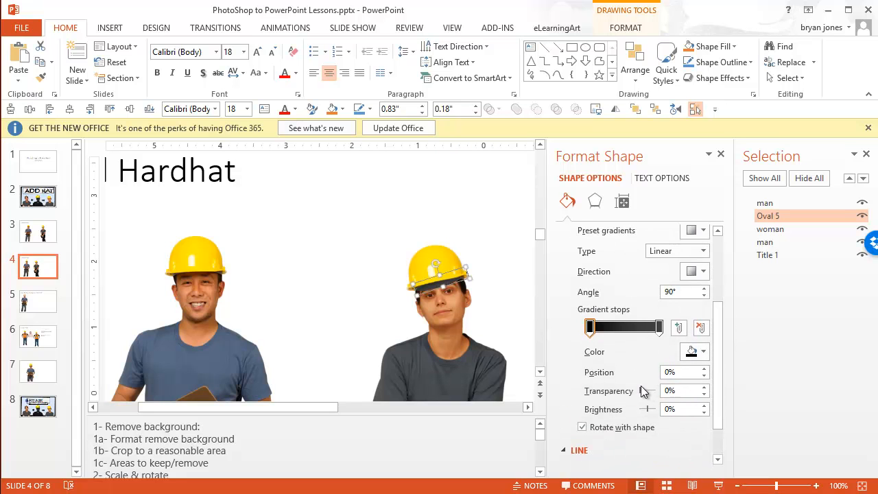
{"action": "left_click_drag", "start_coordinate": [626, 390], "coordinate": [648, 389]}
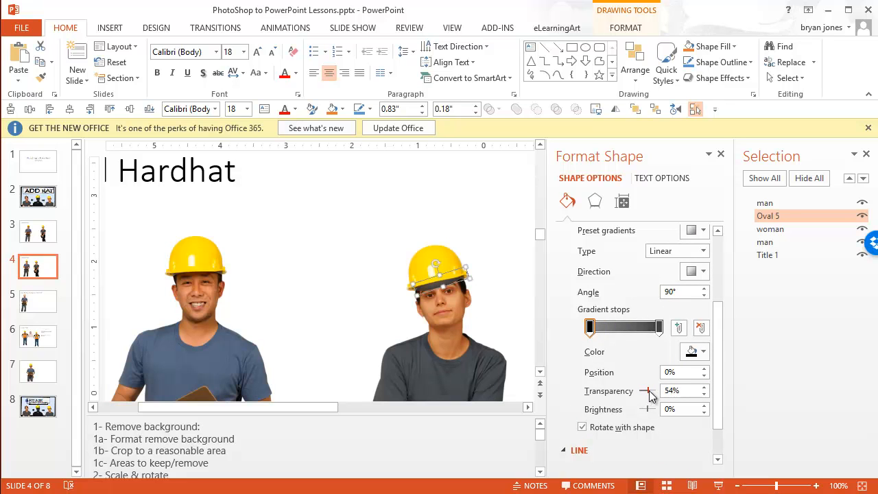
{"action": "left_click_drag", "start_coordinate": [645, 390], "coordinate": [650, 389]}
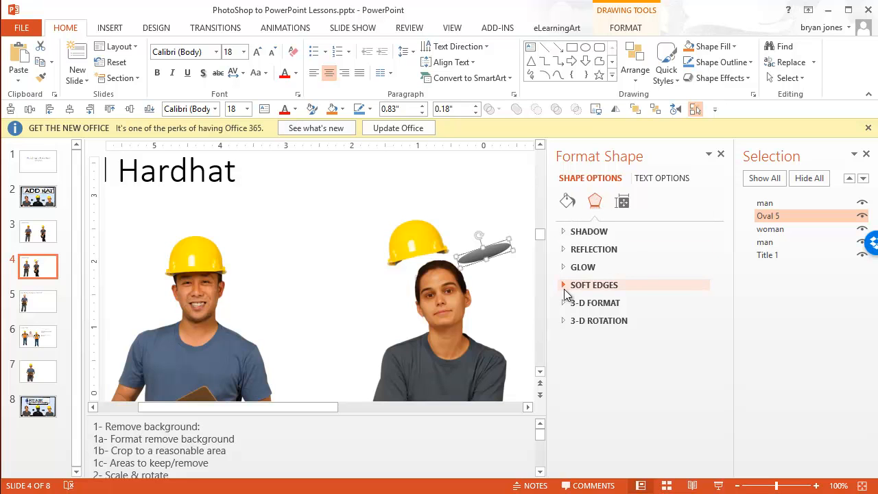
Step: Give the oval shadow 2 pt soft edges and select it beneath the hat
{"action": "left_click", "coordinate": [593, 284]}
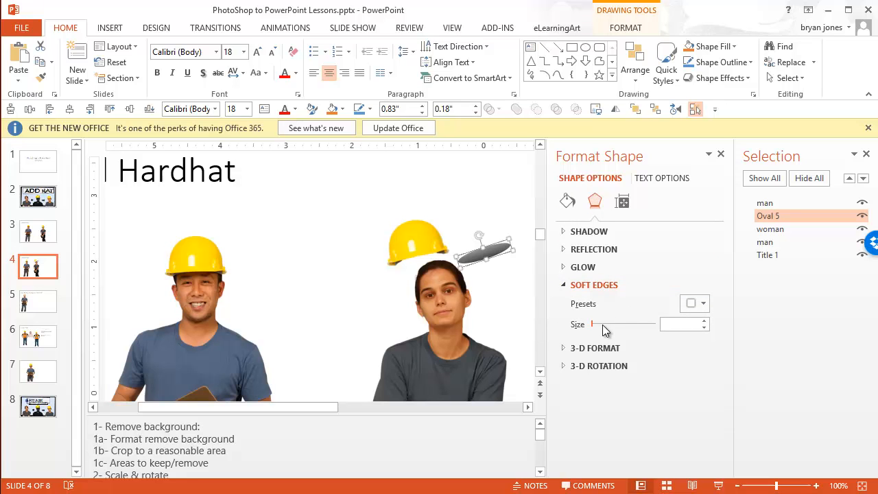
{"action": "left_click", "coordinate": [703, 303]}
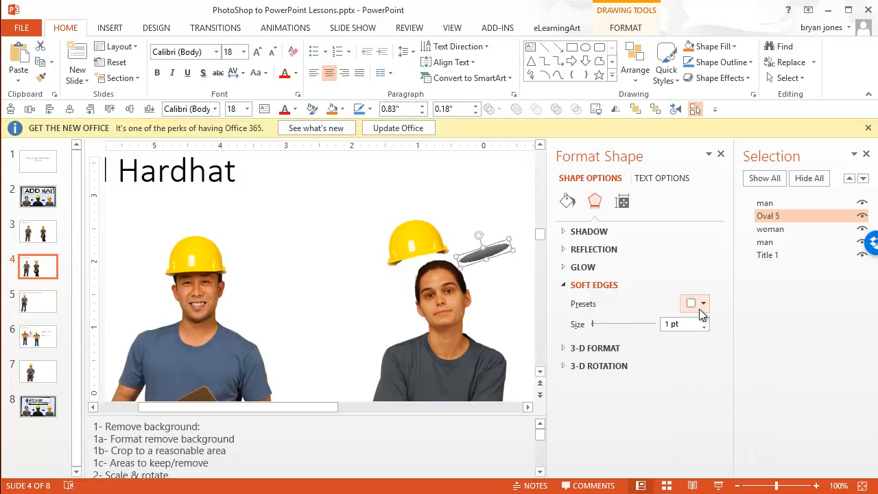
{"action": "left_click", "coordinate": [705, 321]}
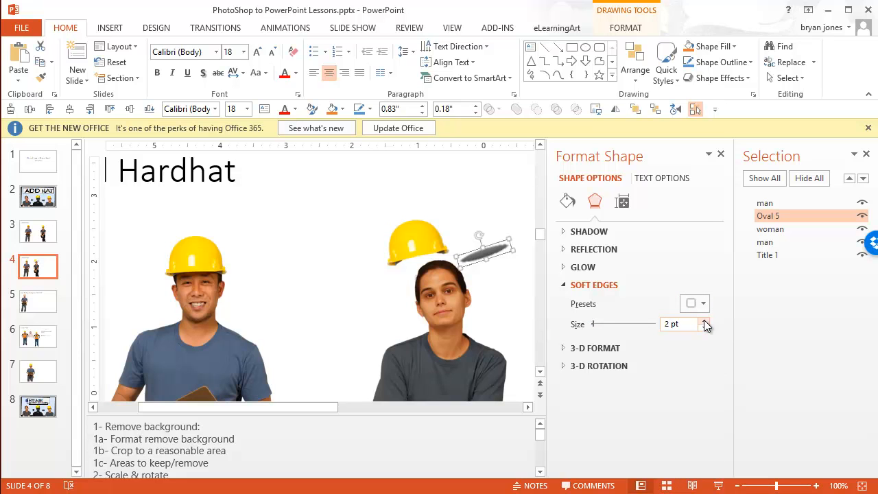
{"action": "left_click", "coordinate": [704, 321]}
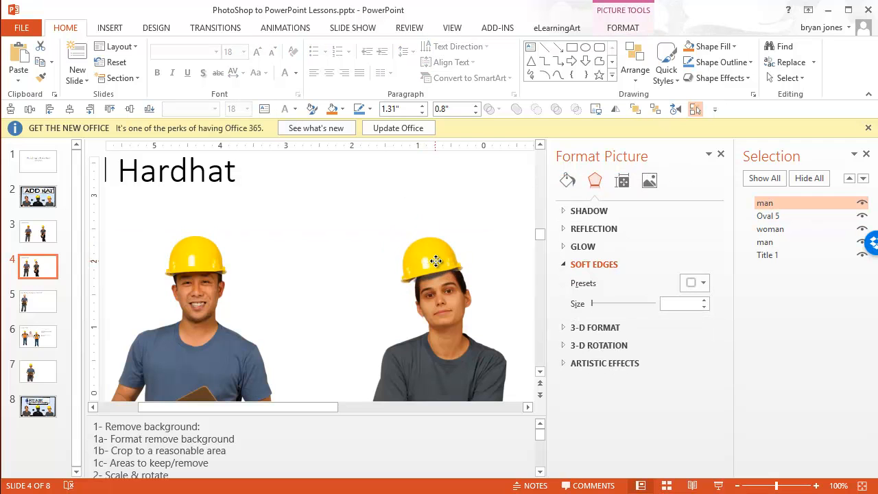
{"action": "left_click", "coordinate": [436, 261]}
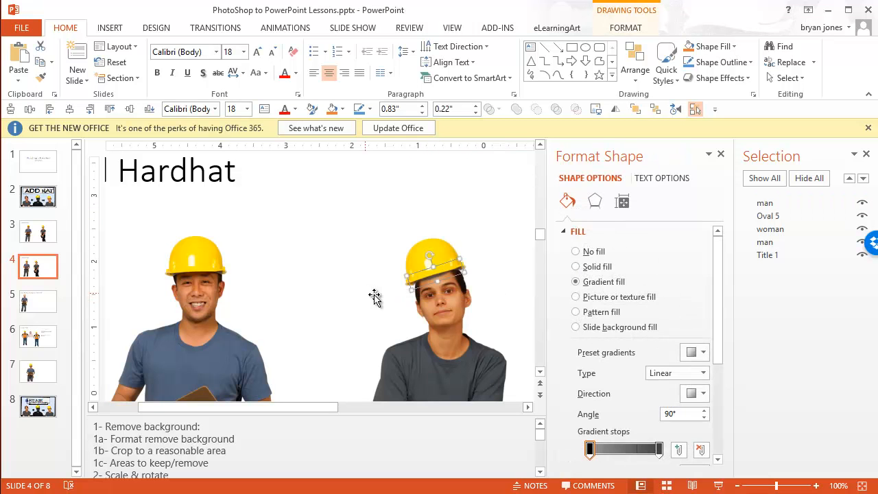
Step: Group the hat and oval shadow and nudge the group into place on her head
{"action": "left_click", "coordinate": [768, 215]}
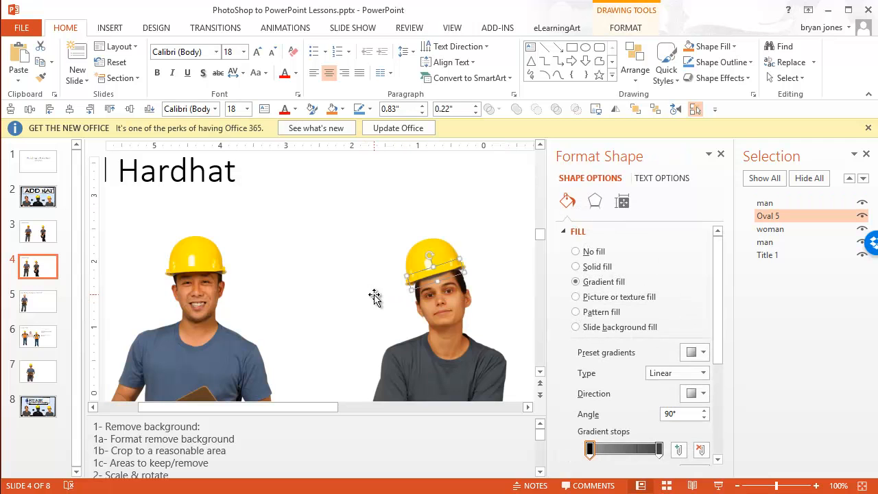
{"action": "left_click", "coordinate": [439, 264]}
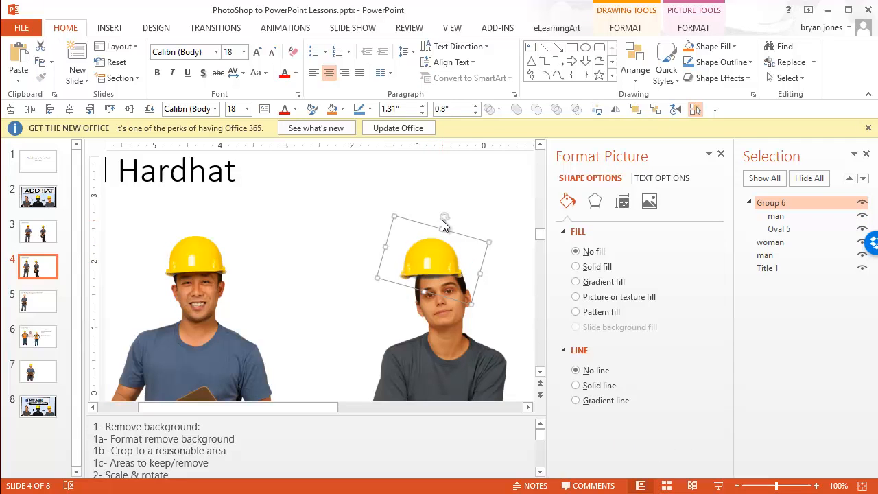
{"action": "left_click_drag", "start_coordinate": [444, 217], "coordinate": [439, 217]}
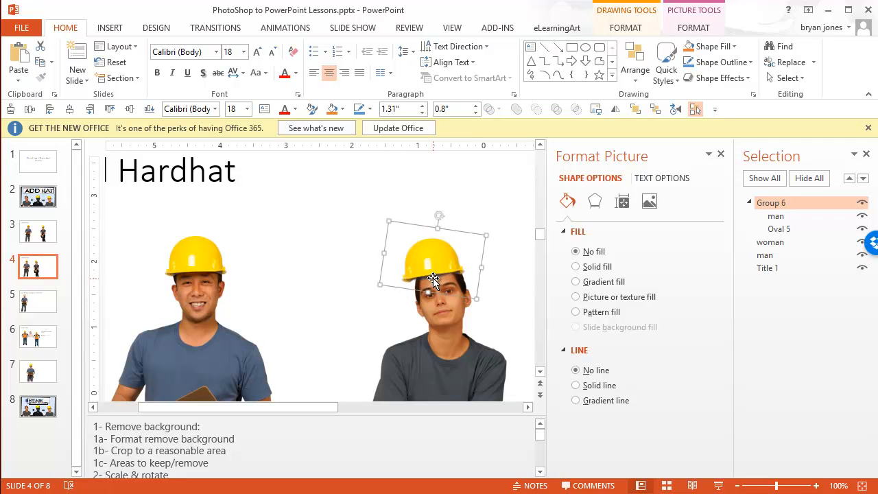
Step: Check the group's members in the Selection pane, selecting the oval and hat in turn
{"action": "left_click", "coordinate": [779, 228]}
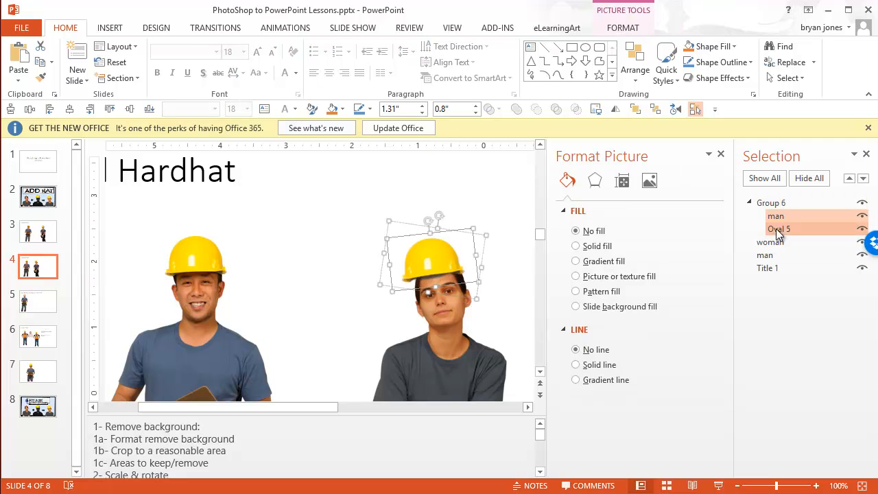
{"action": "left_click", "coordinate": [575, 281]}
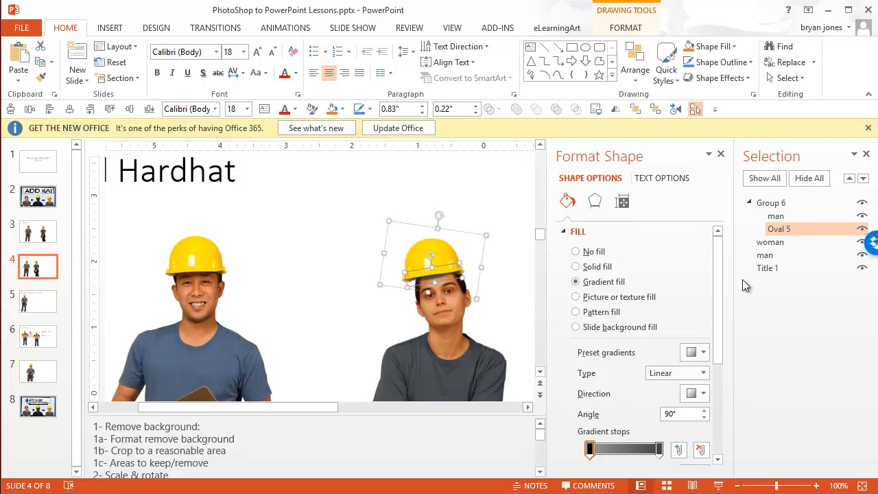
{"action": "left_click", "coordinate": [493, 208]}
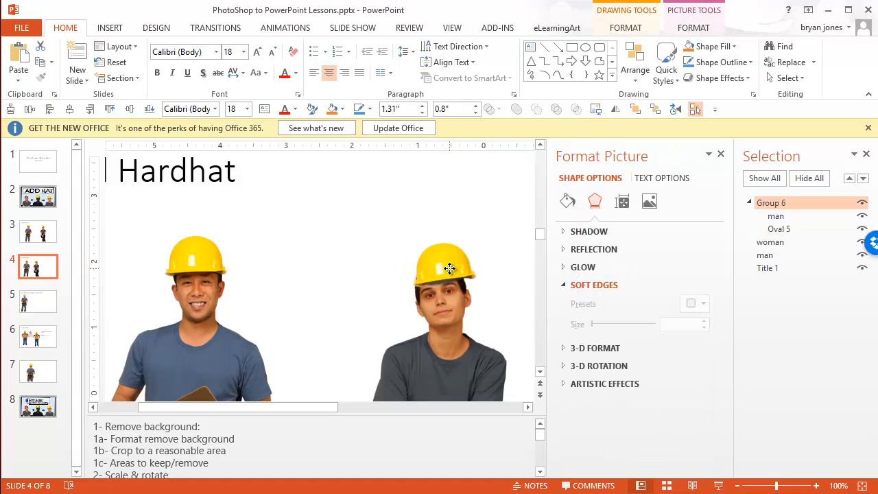
{"action": "left_click", "coordinate": [446, 267]}
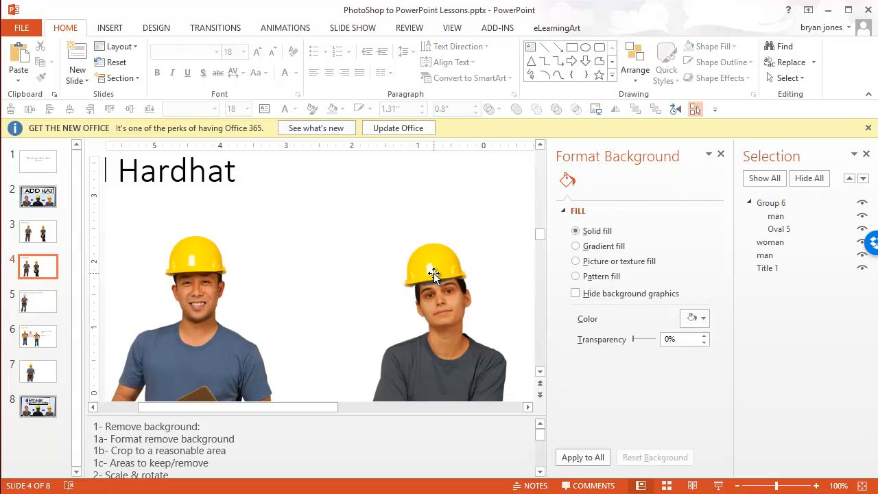
{"action": "left_click", "coordinate": [436, 272]}
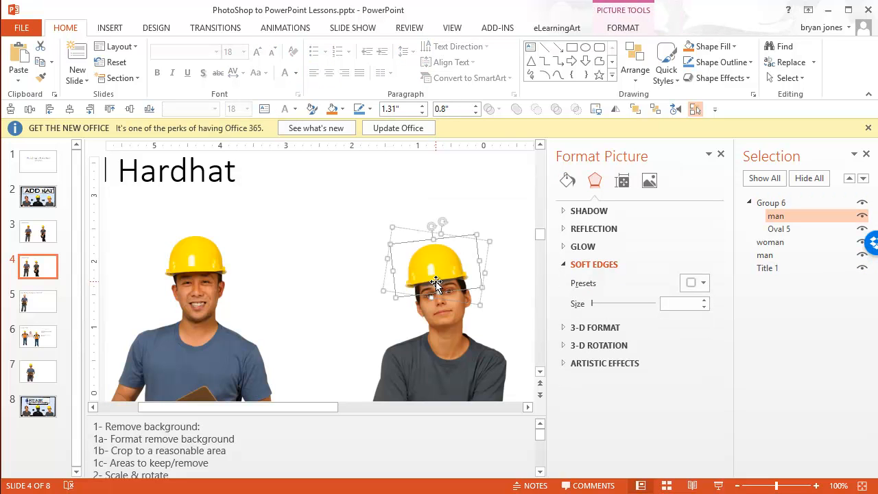
Step: Raise the first gradient stop of the oval shadow to full transparency and preview the fade
{"action": "left_click", "coordinate": [779, 228]}
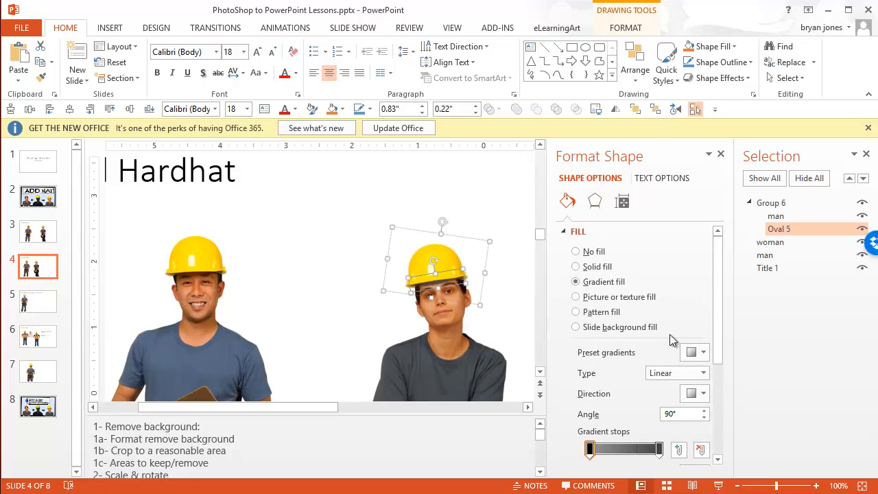
{"action": "scroll", "scroll_direction": "down", "scroll_amount": 3}
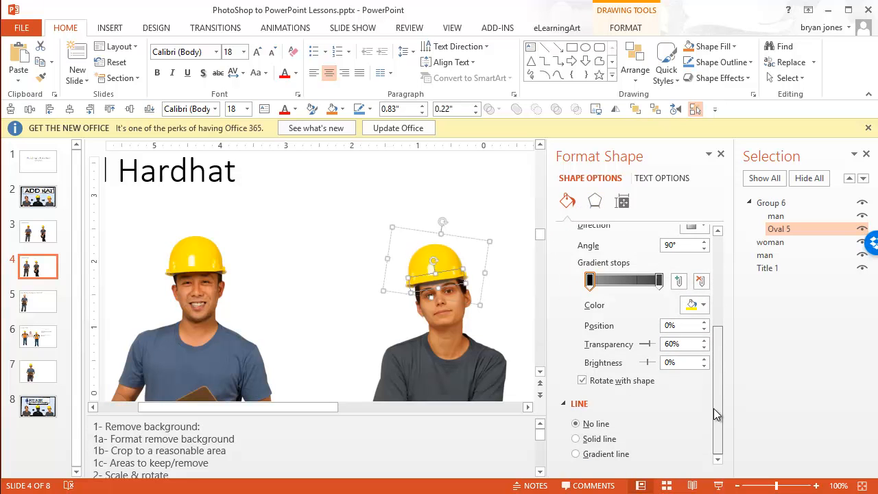
{"action": "left_click", "coordinate": [707, 340]}
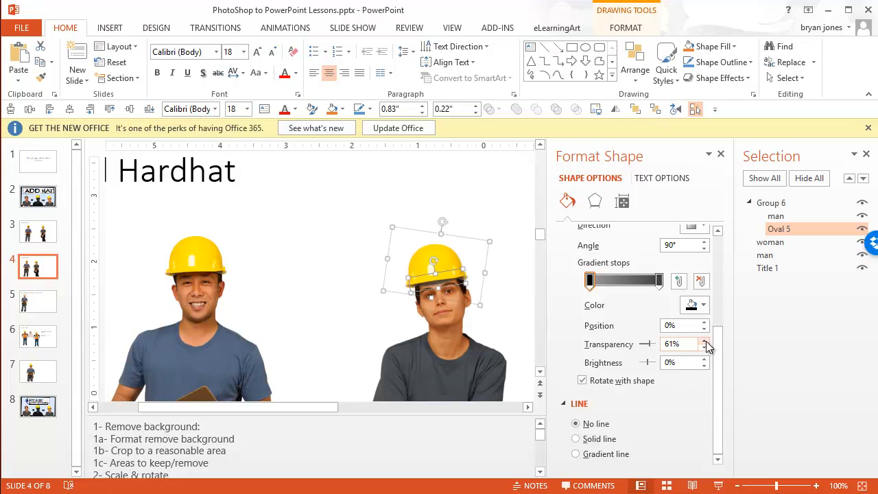
{"action": "left_click", "coordinate": [708, 341]}
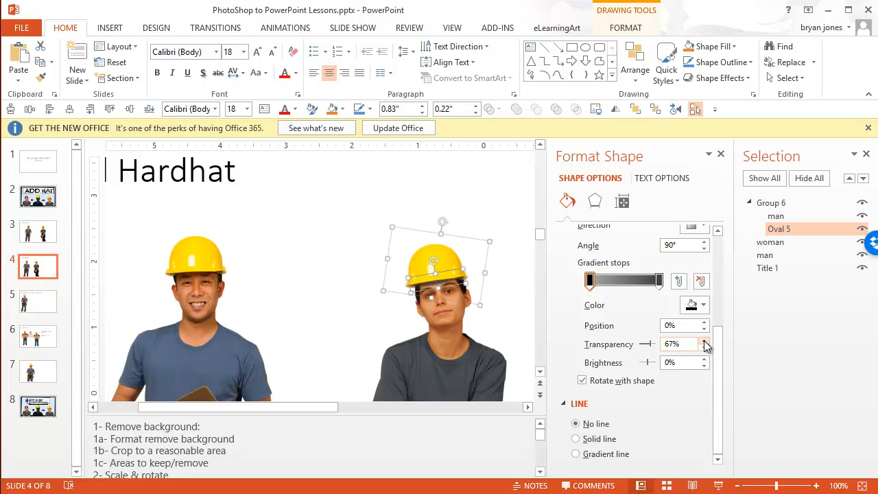
{"action": "left_click", "coordinate": [707, 340]}
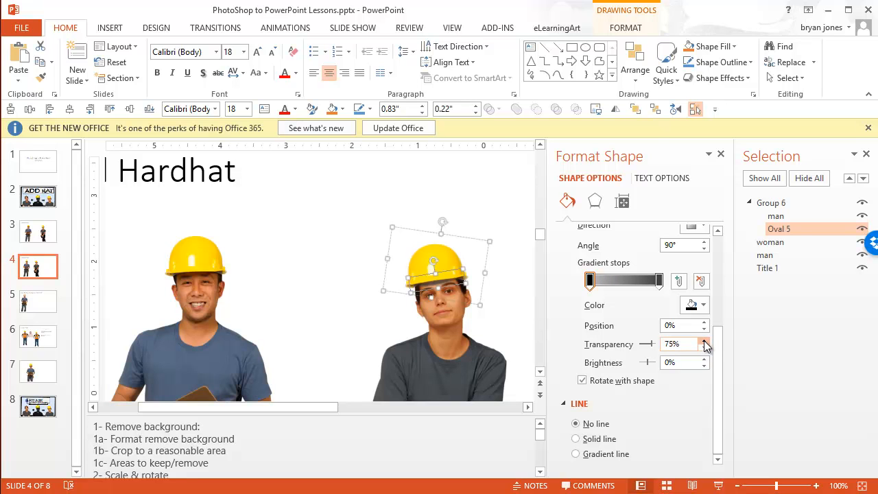
{"action": "left_click", "coordinate": [705, 340]}
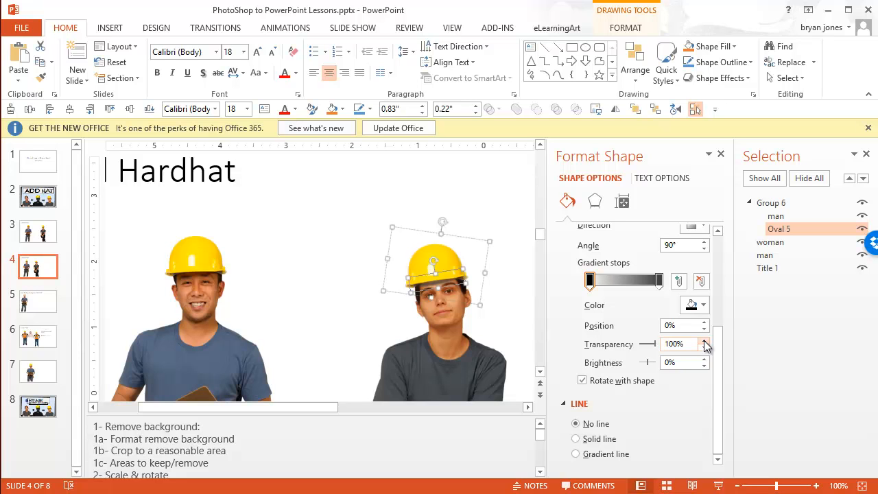
{"action": "left_click", "coordinate": [702, 349]}
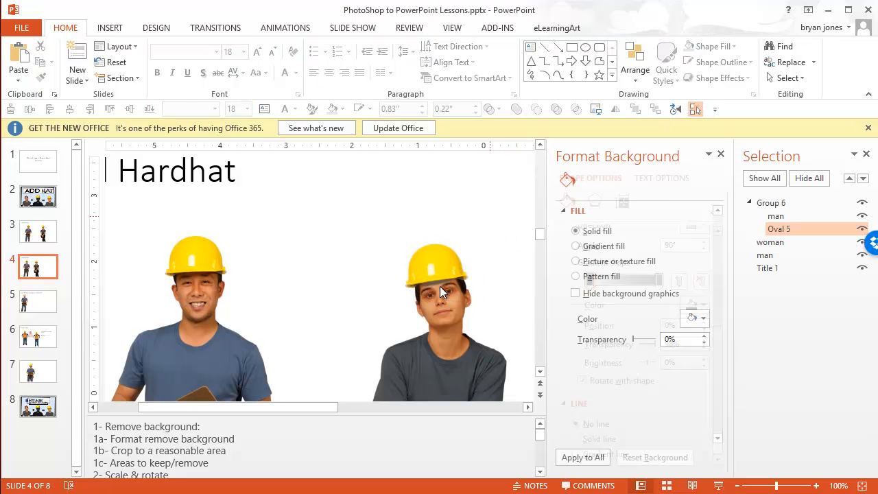
Step: Reselect the oval and fine-tune the other gradient stop's transparency for a subtler shadow
{"action": "left_click", "coordinate": [437, 284]}
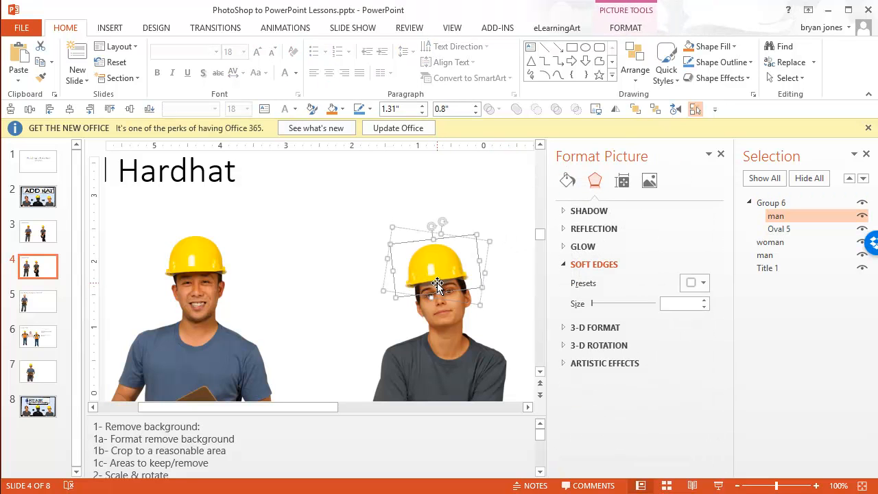
{"action": "left_click", "coordinate": [779, 228]}
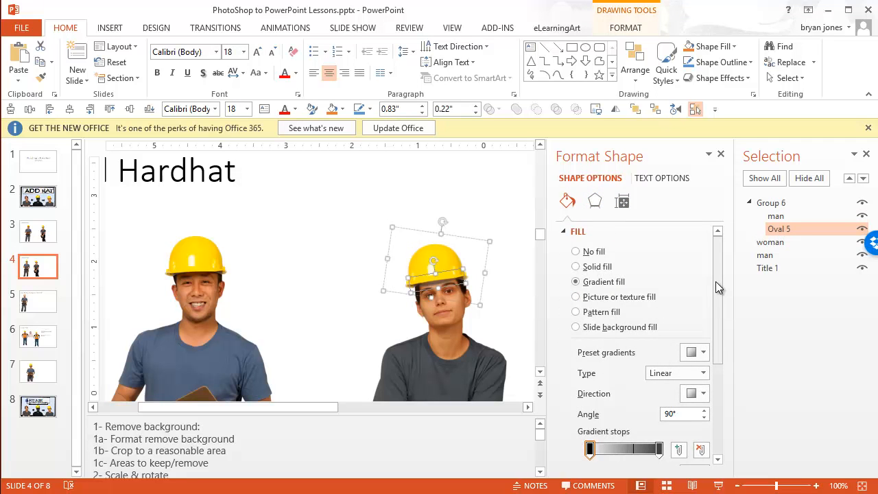
{"action": "scroll", "scroll_direction": "down", "scroll_amount": 3}
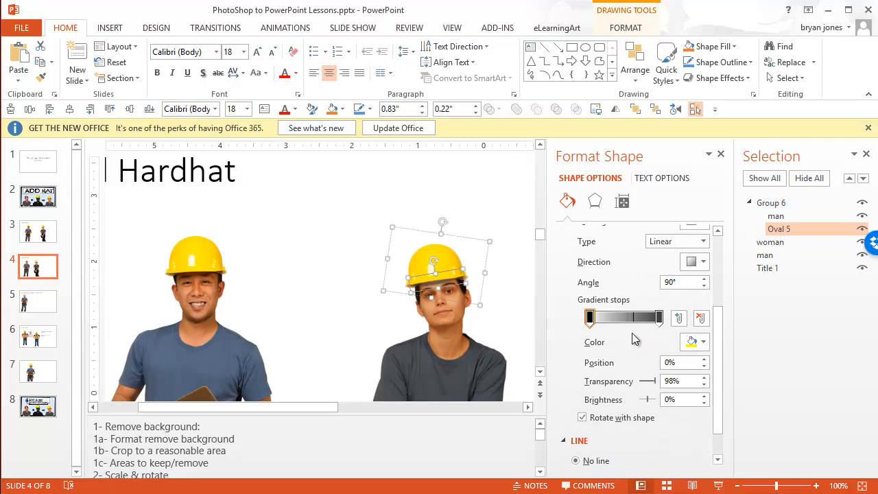
{"action": "mouse_move", "coordinate": [624, 373]}
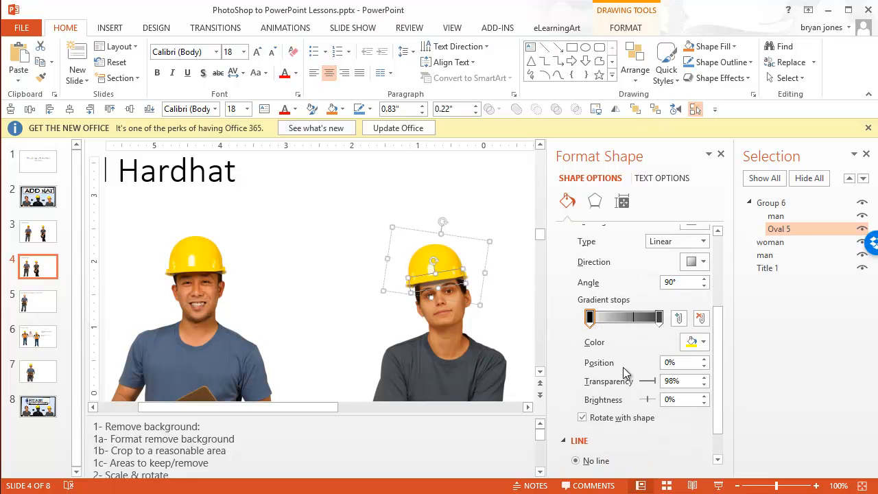
{"action": "mouse_move", "coordinate": [648, 378]}
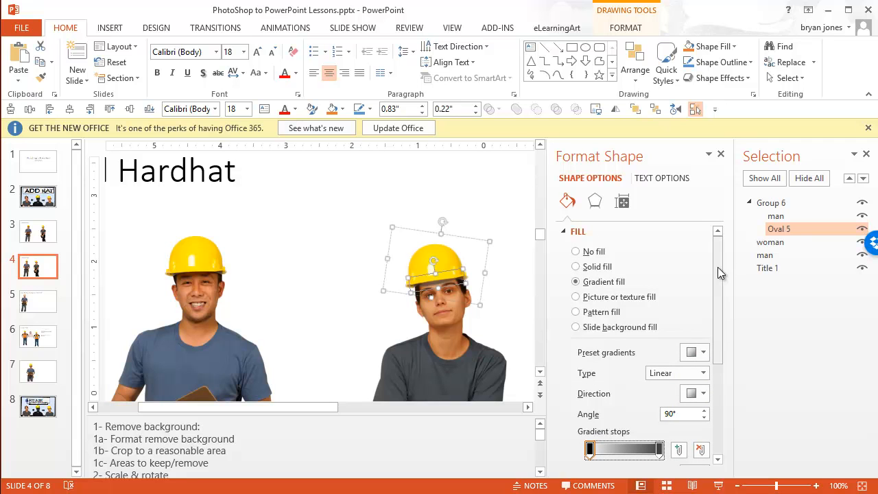
{"action": "scroll", "scroll_direction": "down", "scroll_amount": 3}
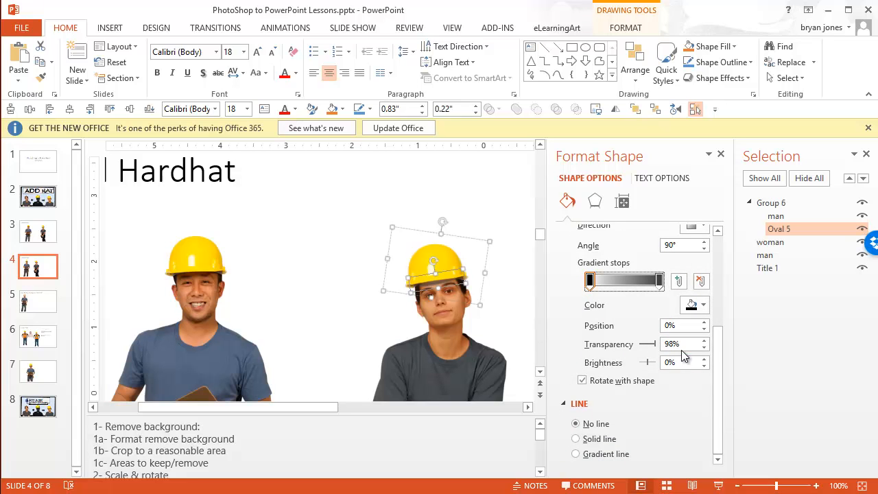
{"action": "left_click", "coordinate": [659, 279]}
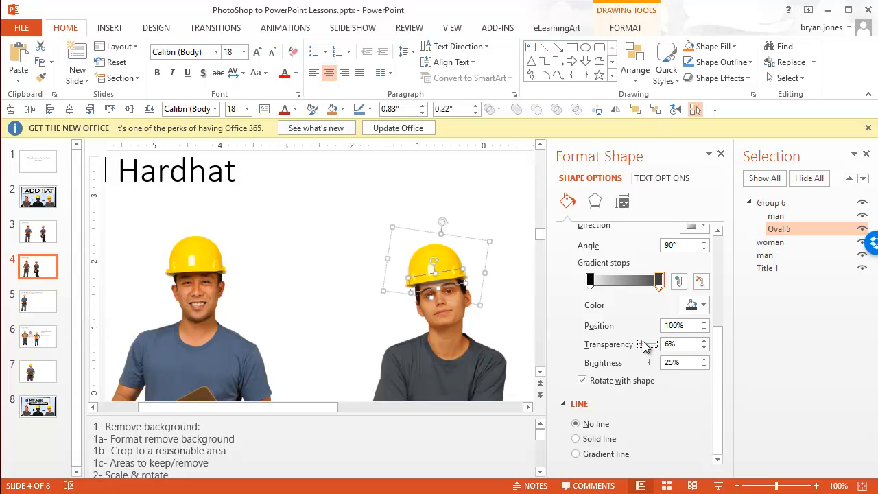
{"action": "left_click_drag", "start_coordinate": [646, 343], "coordinate": [666, 343]}
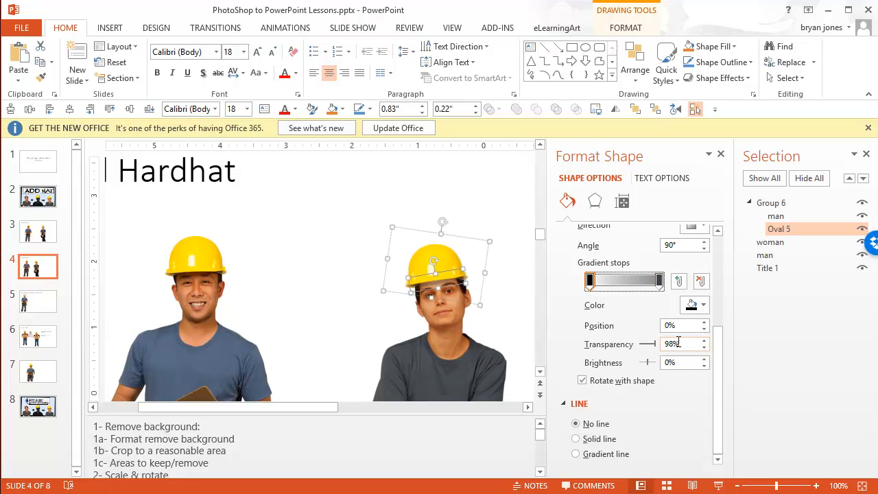
{"action": "left_click", "coordinate": [705, 348]}
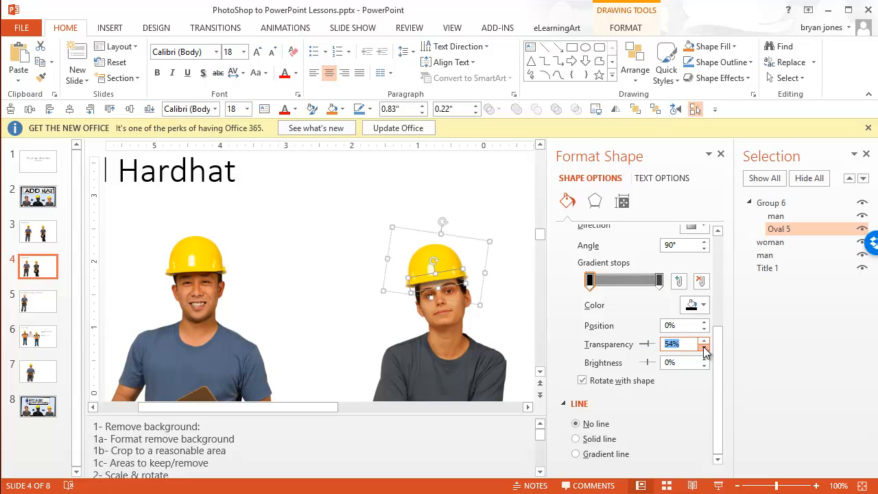
{"action": "left_click", "coordinate": [707, 349]}
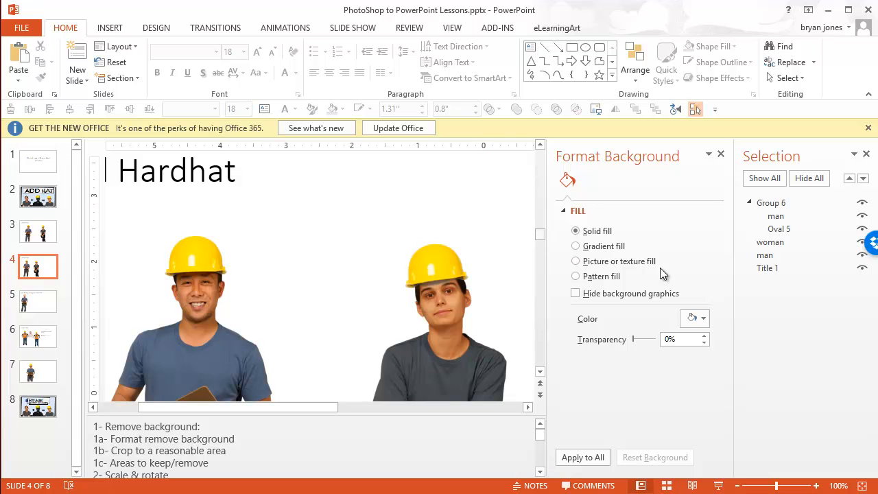
{"action": "mouse_move", "coordinate": [442, 250]}
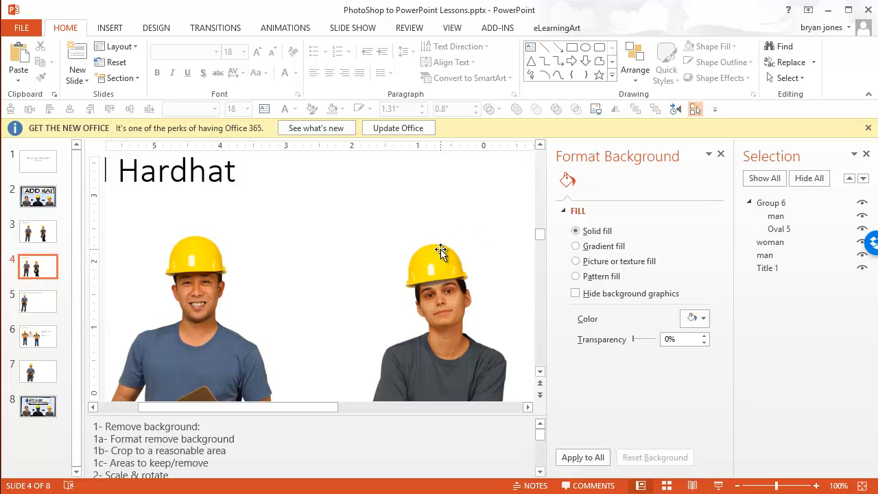
{"action": "mouse_move", "coordinate": [446, 234]}
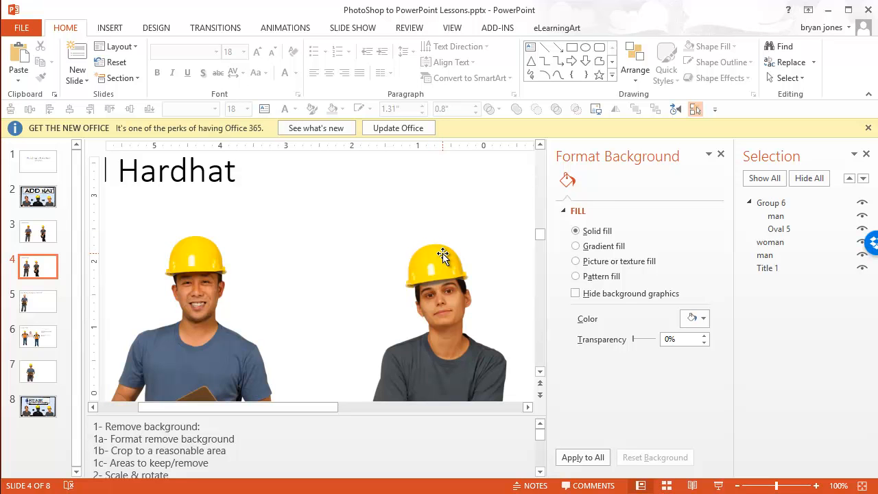
{"action": "mouse_move", "coordinate": [448, 248]}
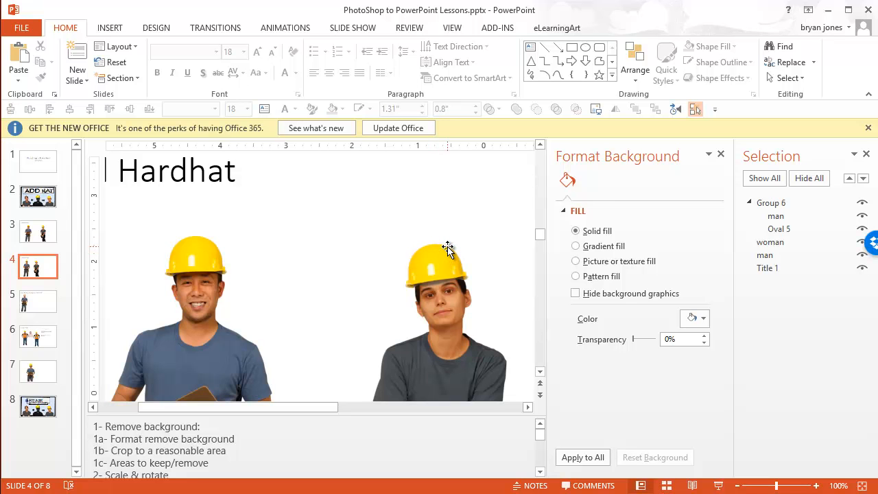